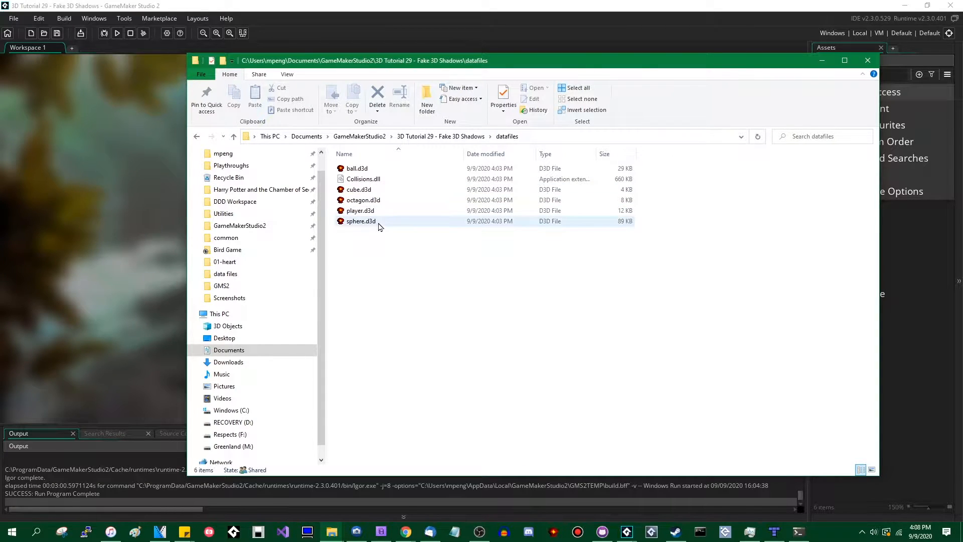
Step: Select player.d3d in the datafiles folder and open it in Model Creator
click(360, 210)
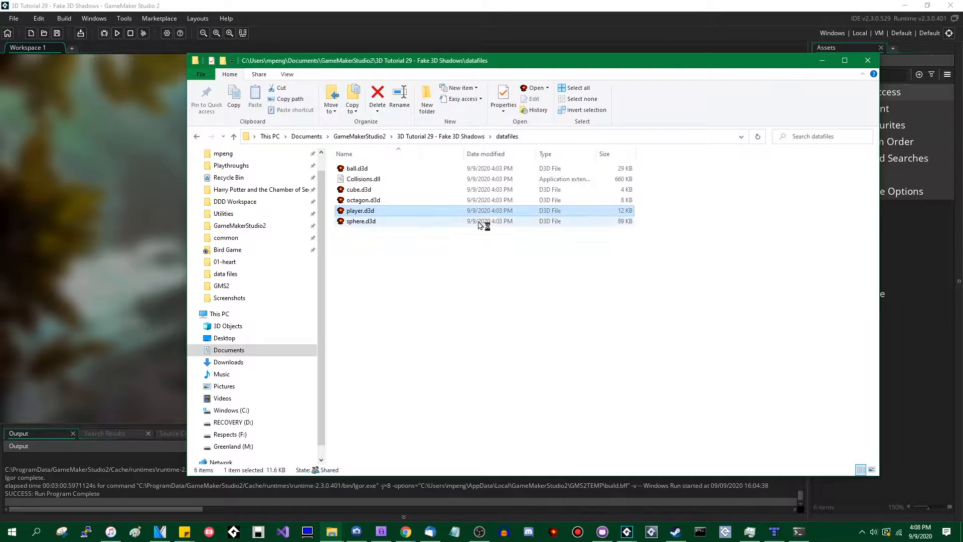
double_click(360, 210)
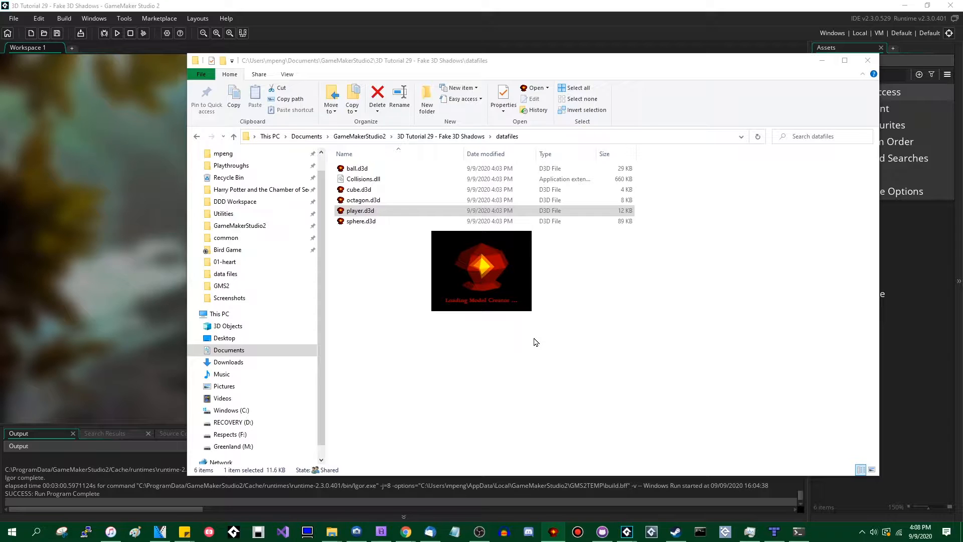
double_click(361, 210)
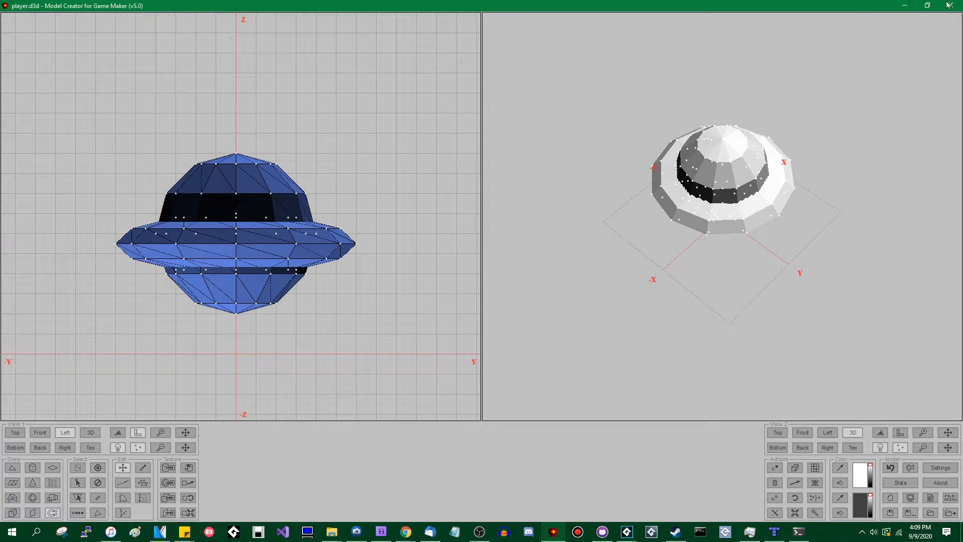
mouse_move(860, 478)
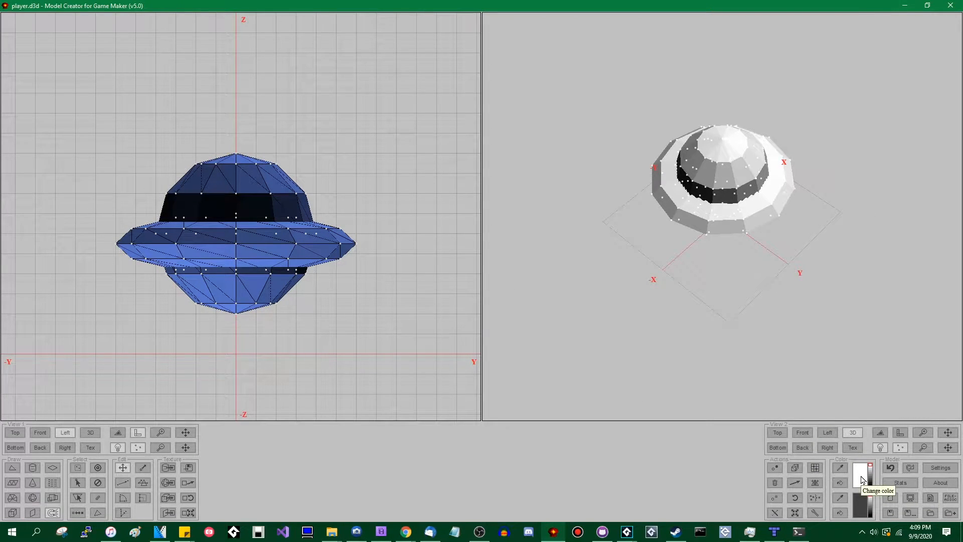
click(860, 476)
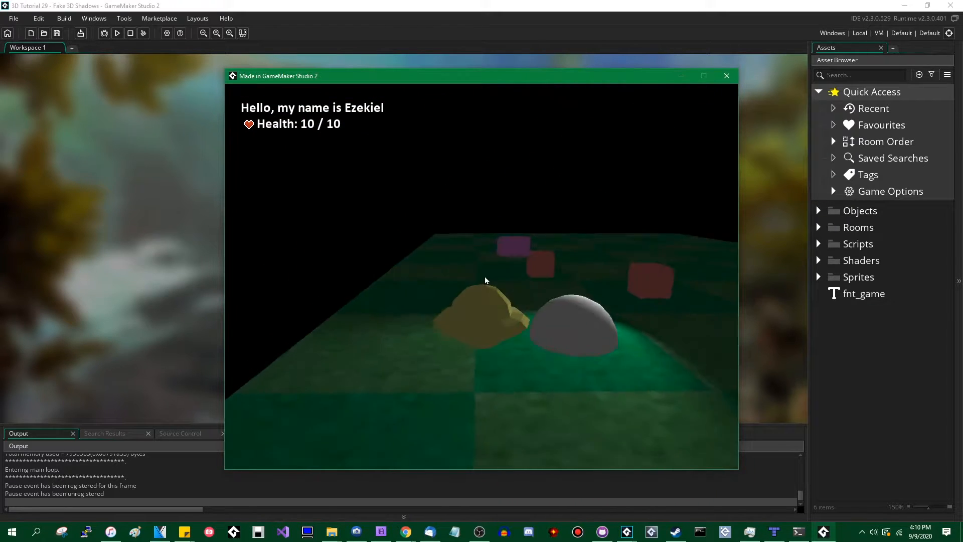
Step: Close the 'Made in GameMaker Studio 2' game window
click(727, 76)
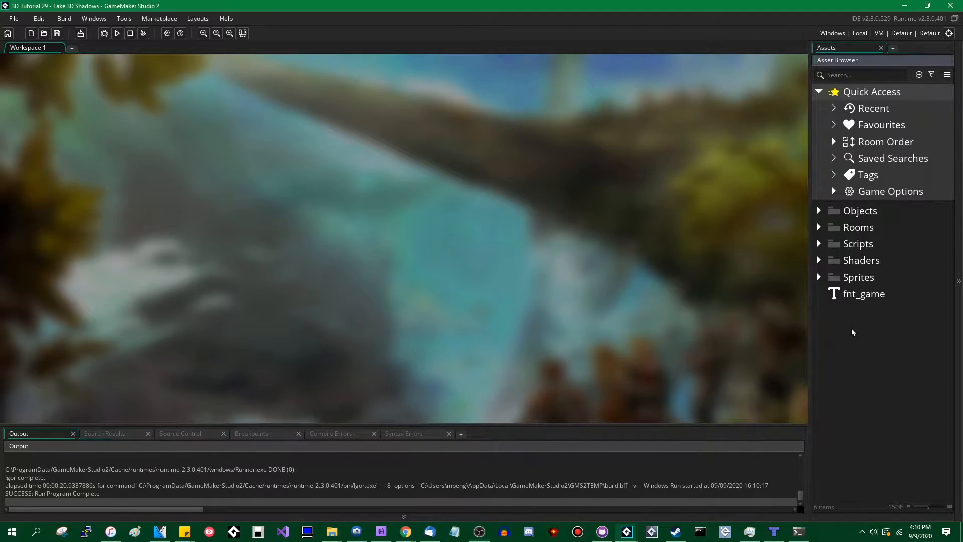
Step: Create a new sprite from the Asset Browser's Create menu and name it spr_shadow
right_click(853, 331)
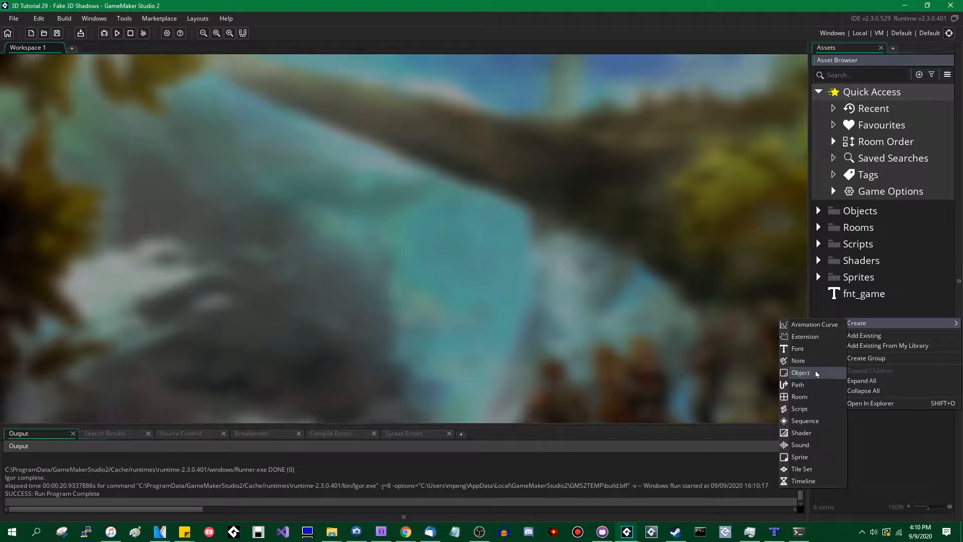
mouse_move(799, 457)
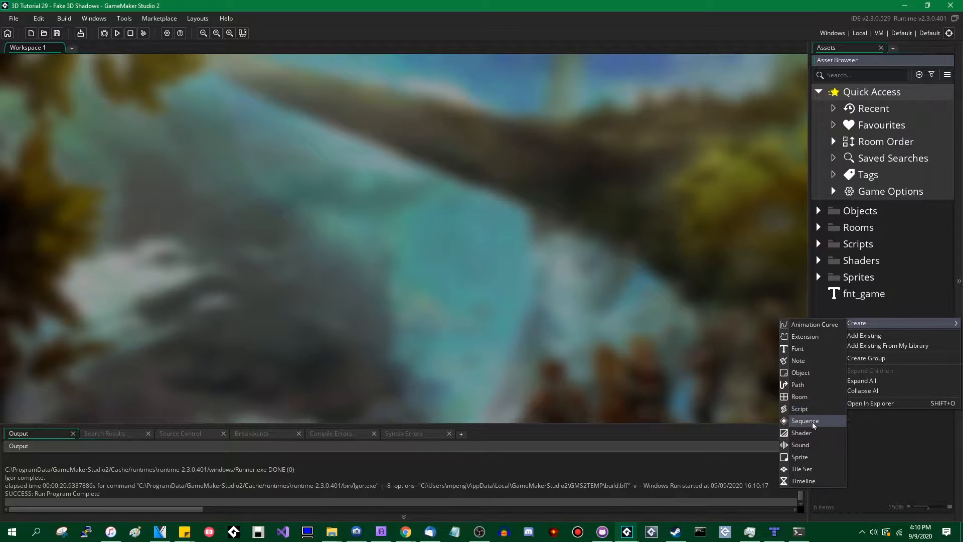
mouse_move(801, 444)
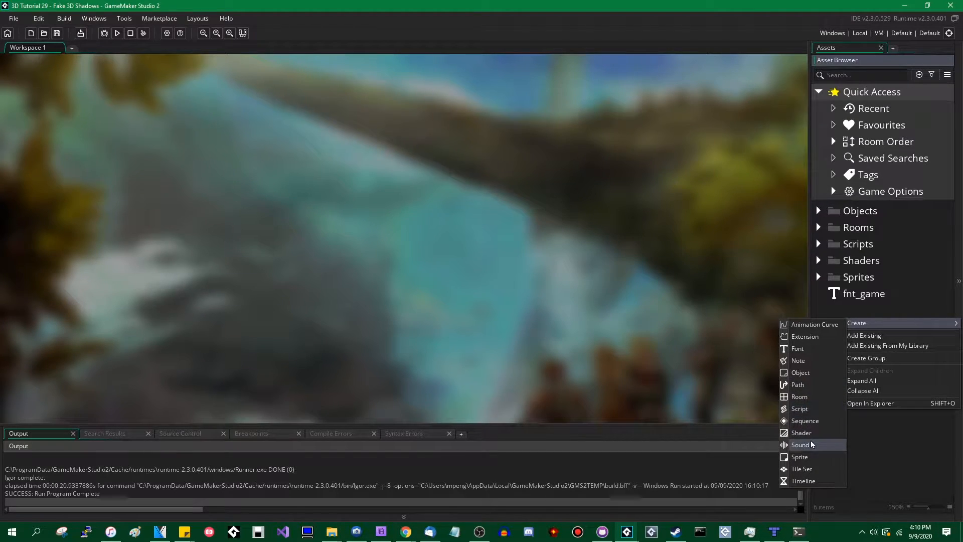
click(799, 457)
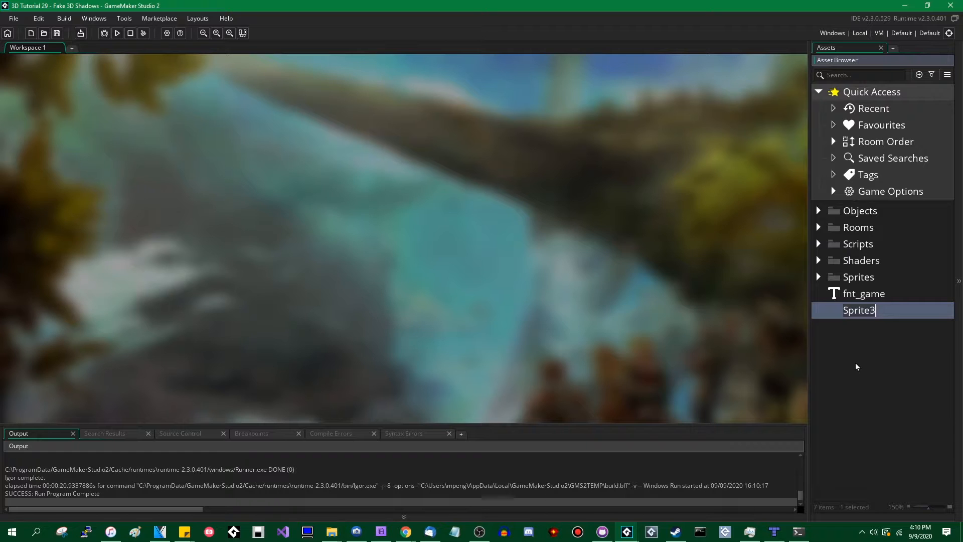
text(spr_shadow)
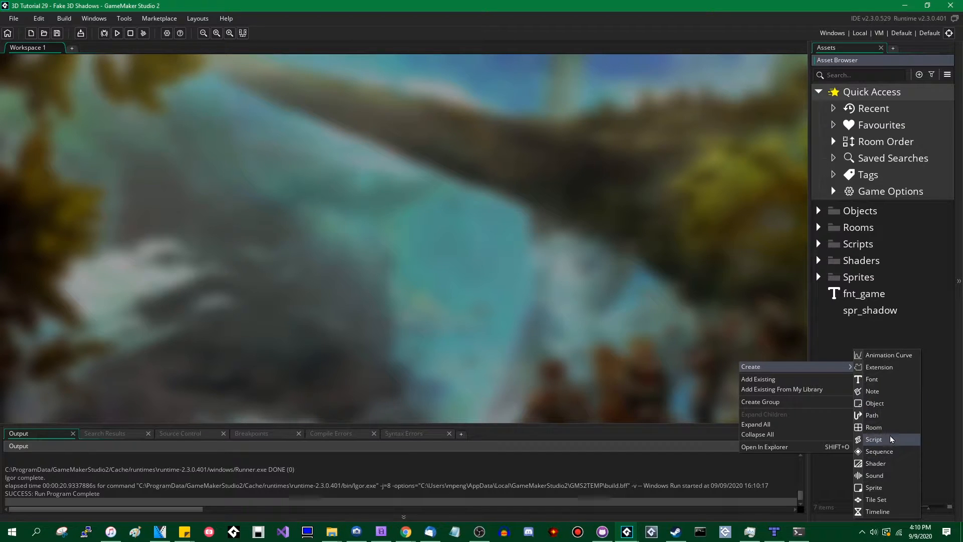
mouse_move(874, 475)
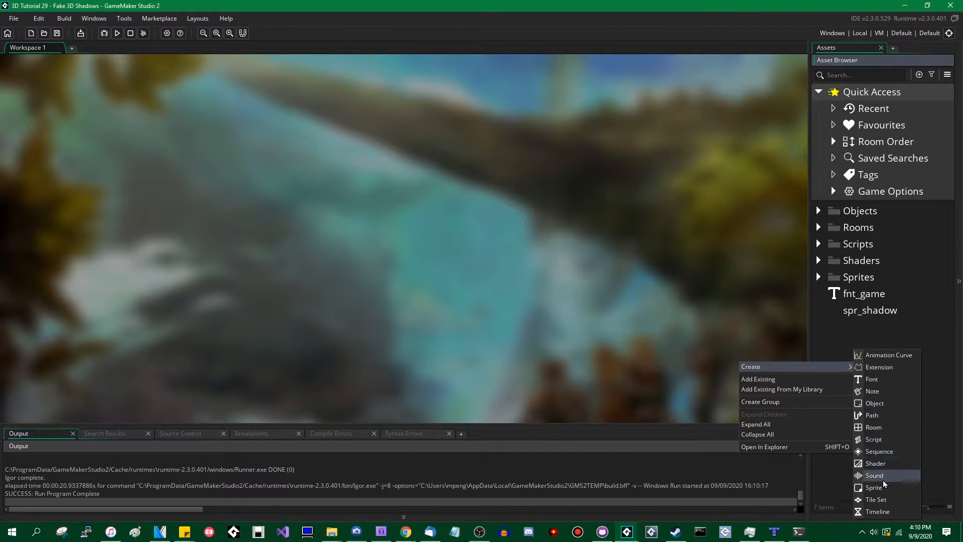
mouse_move(873, 439)
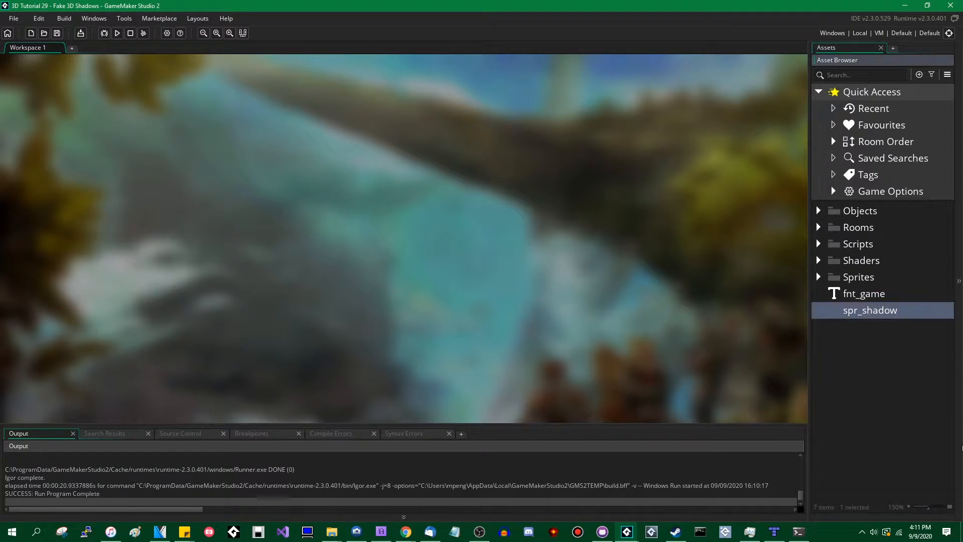
Step: Edit spr_shadow's image and draw a filled black ellipse covering the whole canvas
double_click(870, 310)
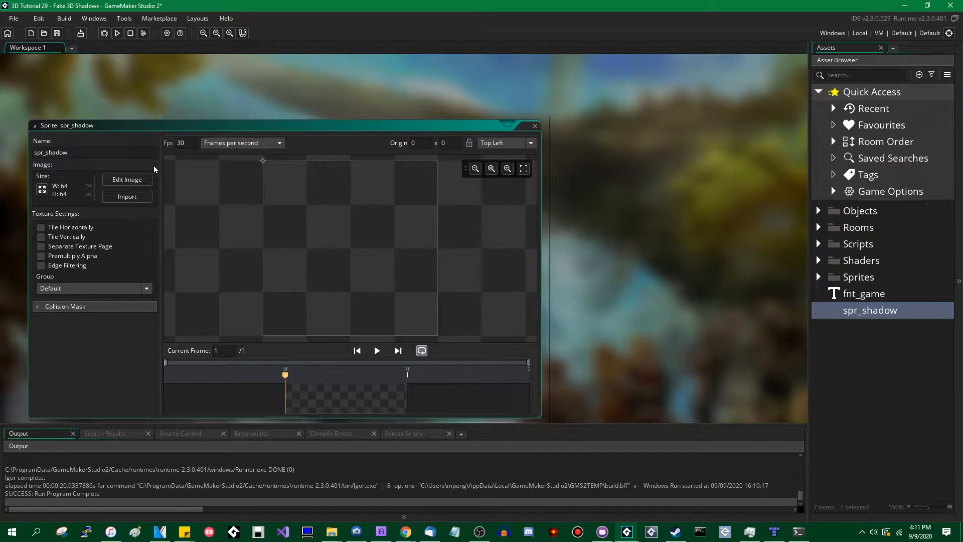
click(126, 179)
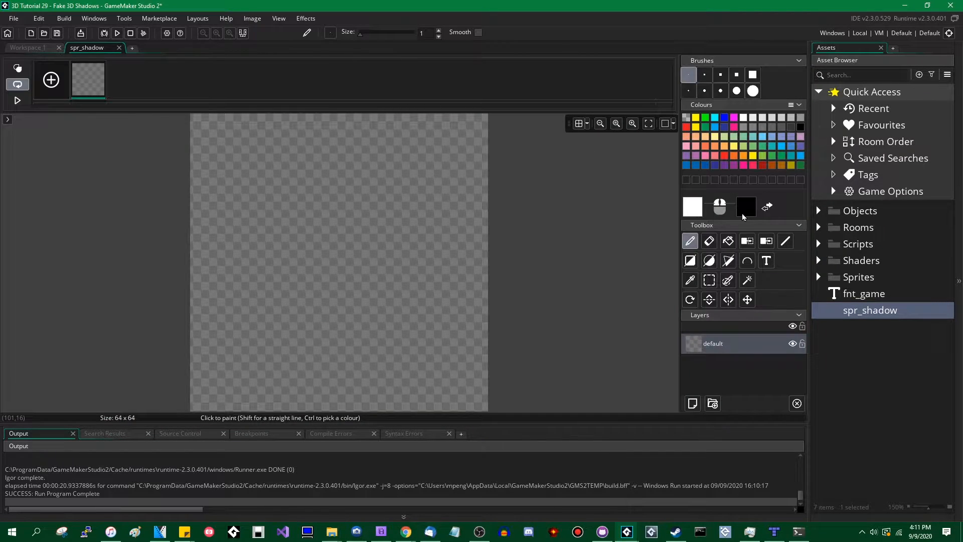
mouse_move(709, 260)
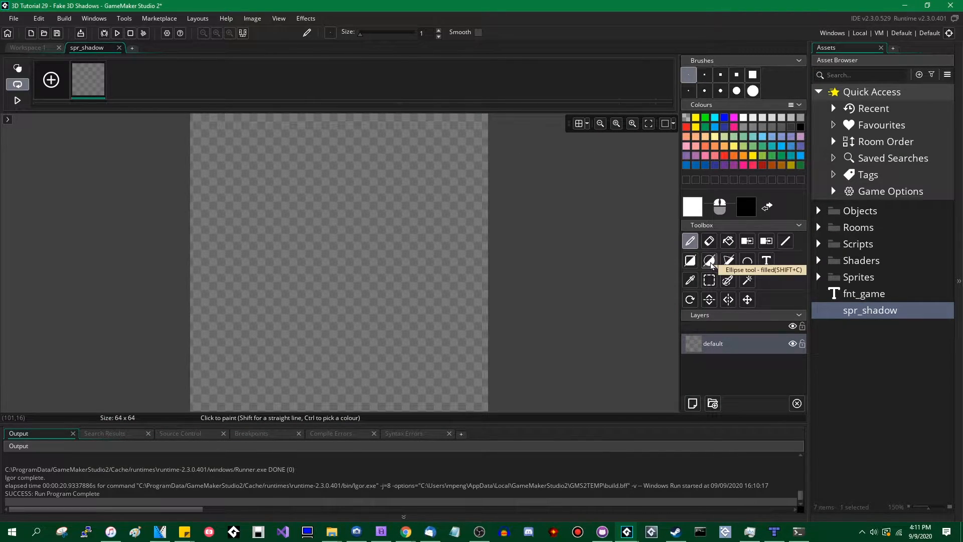
click(709, 260)
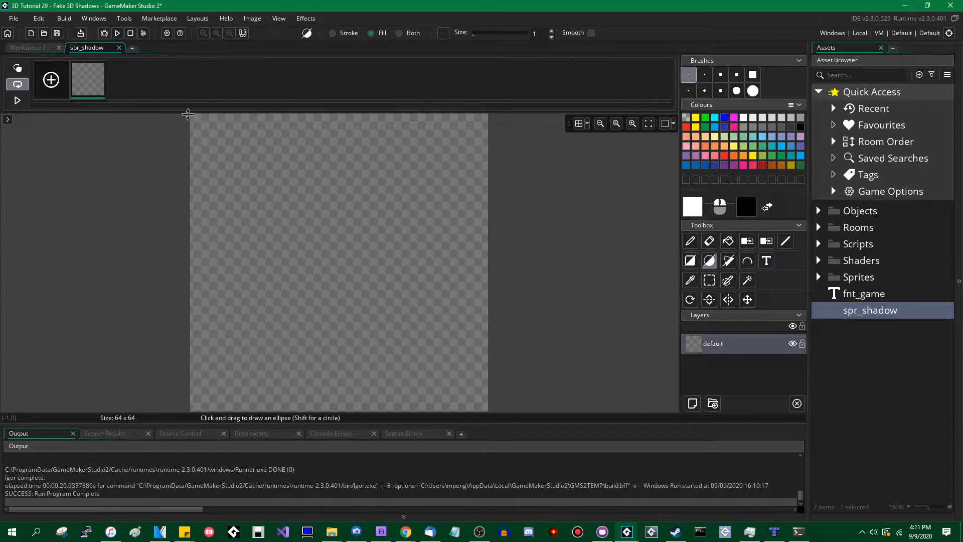
drag(188, 114, 485, 408)
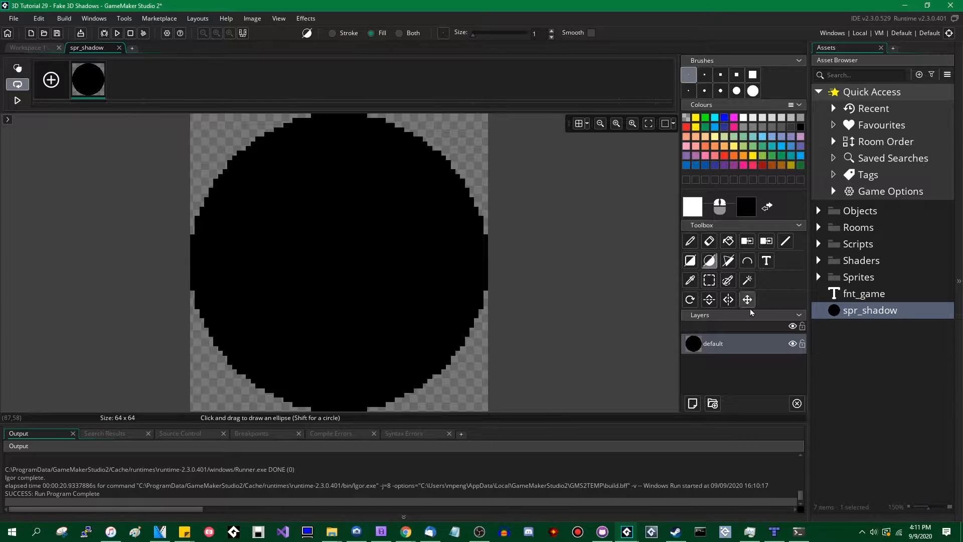
Step: Set the layer opacity to 50 and the origin to Middle Centre (32, 32), then close
right_click(713, 344)
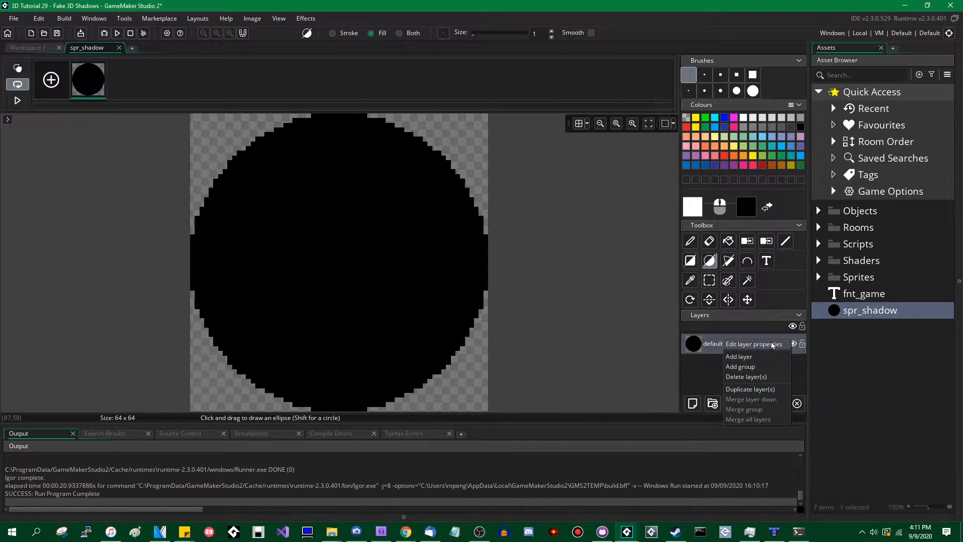
click(753, 343)
text(50)
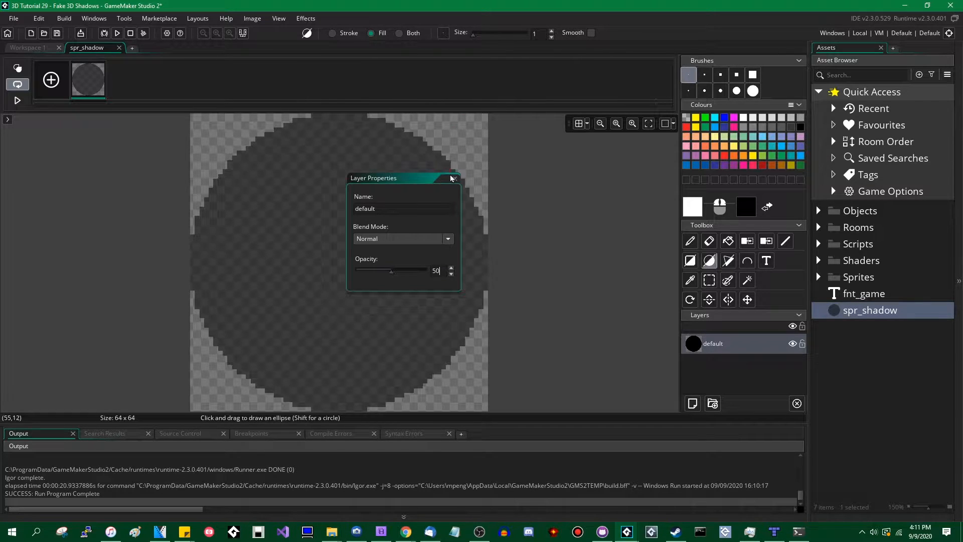
click(453, 178)
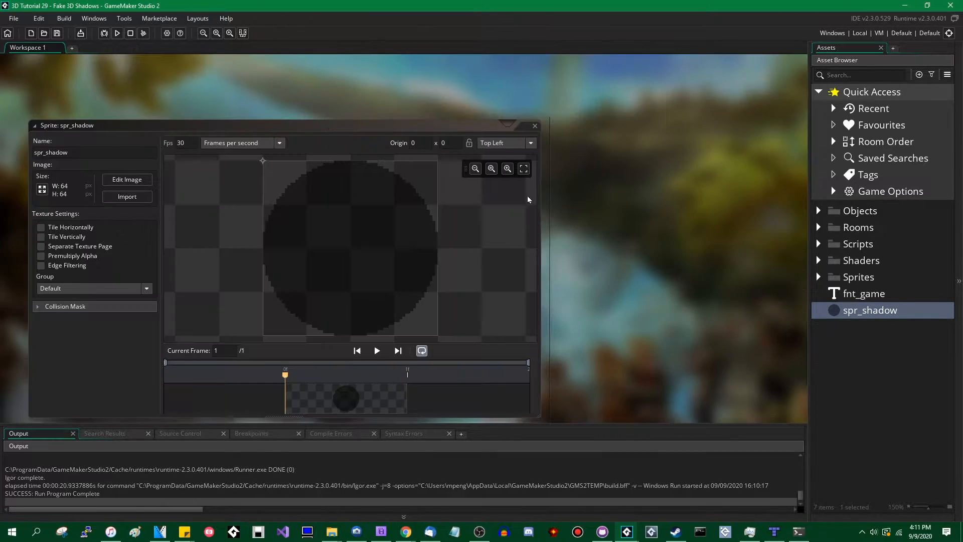
click(530, 143)
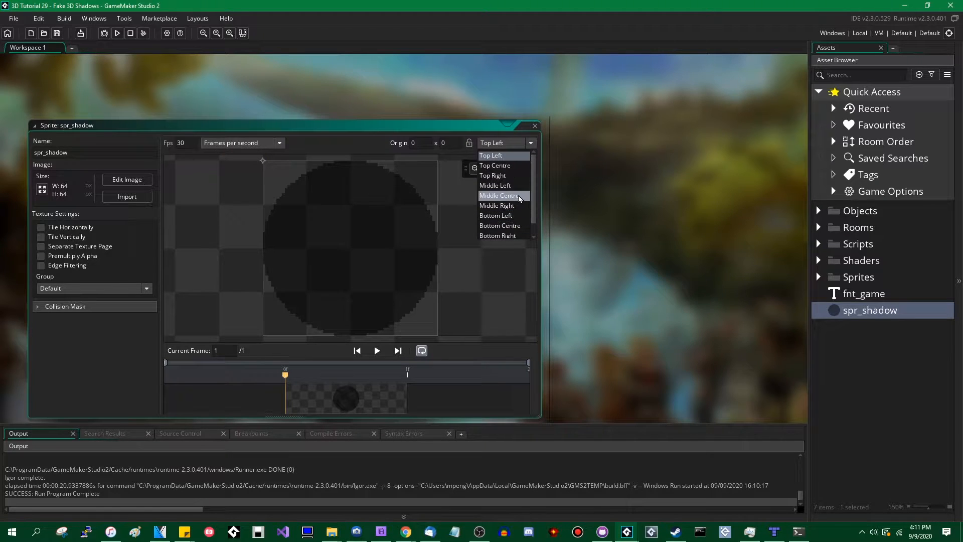
click(498, 196)
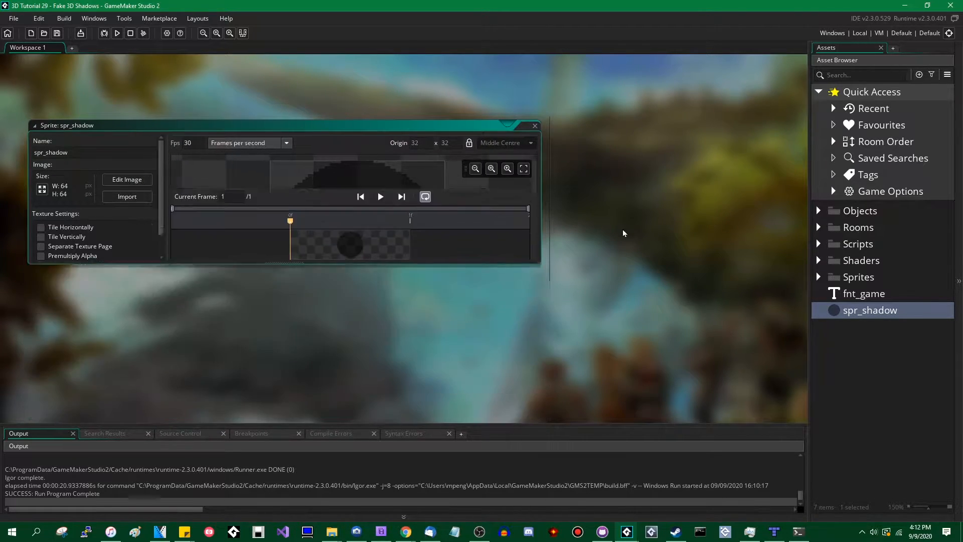
click(818, 210)
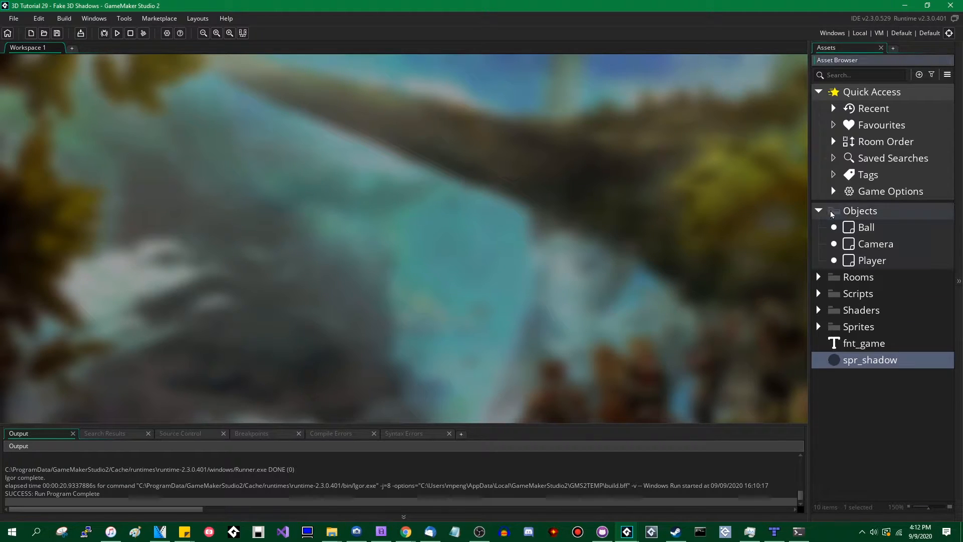
Step: Open the Camera's Draw event code and scroll down to the '// The player' section
click(872, 260)
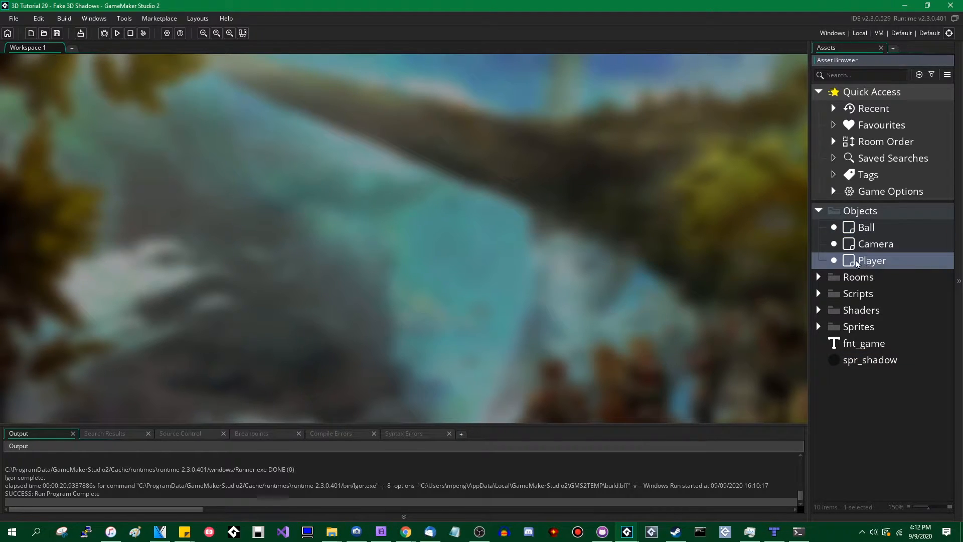
double_click(871, 260)
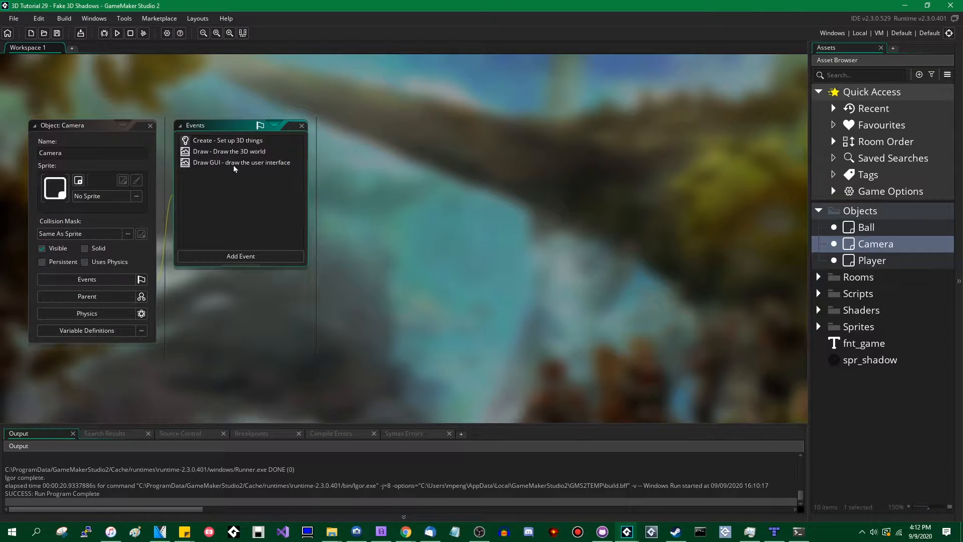
double_click(229, 151)
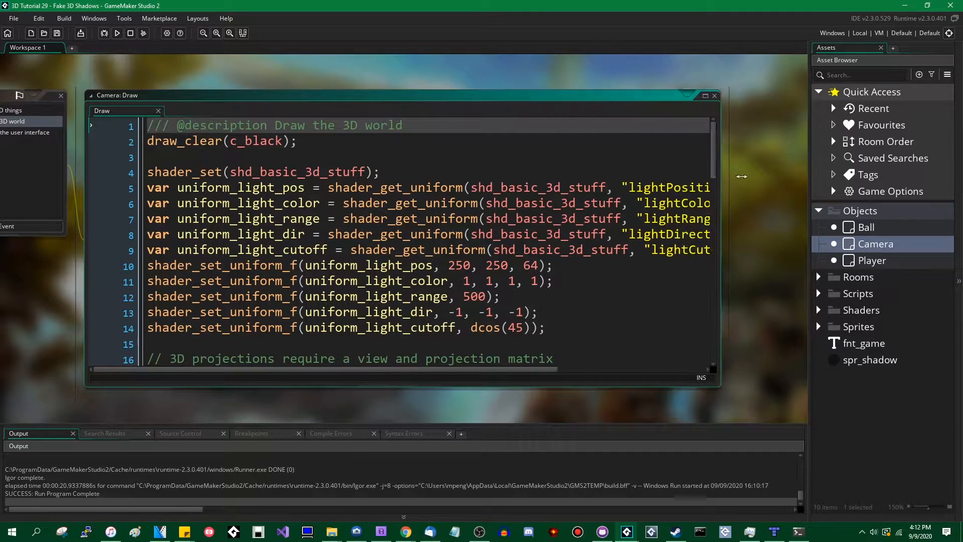
scroll(down, 3)
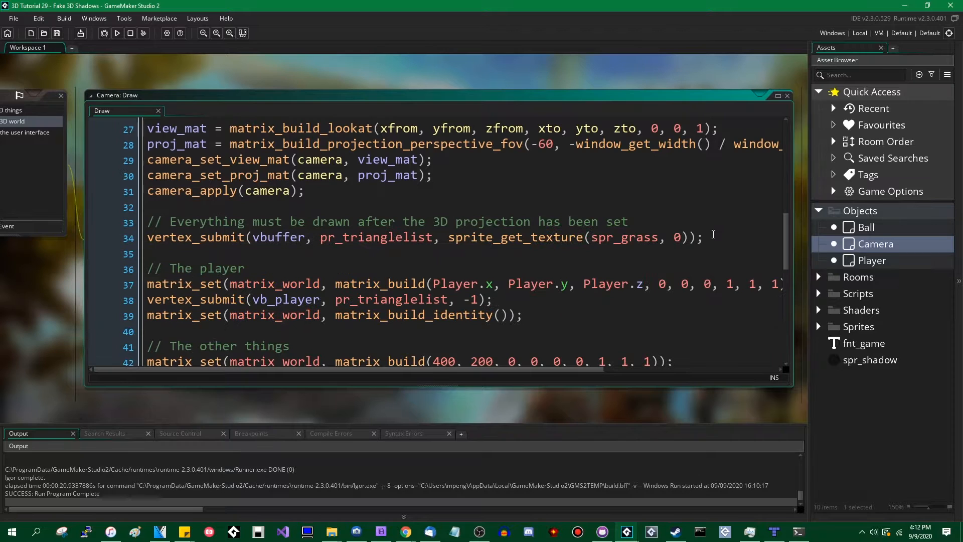
scroll(down, 3)
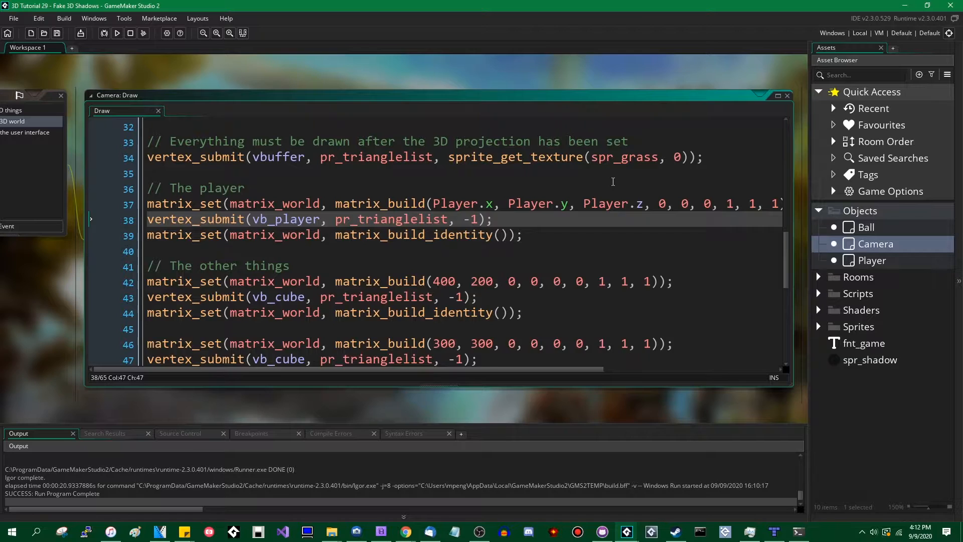
Step: Add draw_sprite(spr_shadow, 0, 0, 0); after the player's vertex_submit line
text(draw_spr)
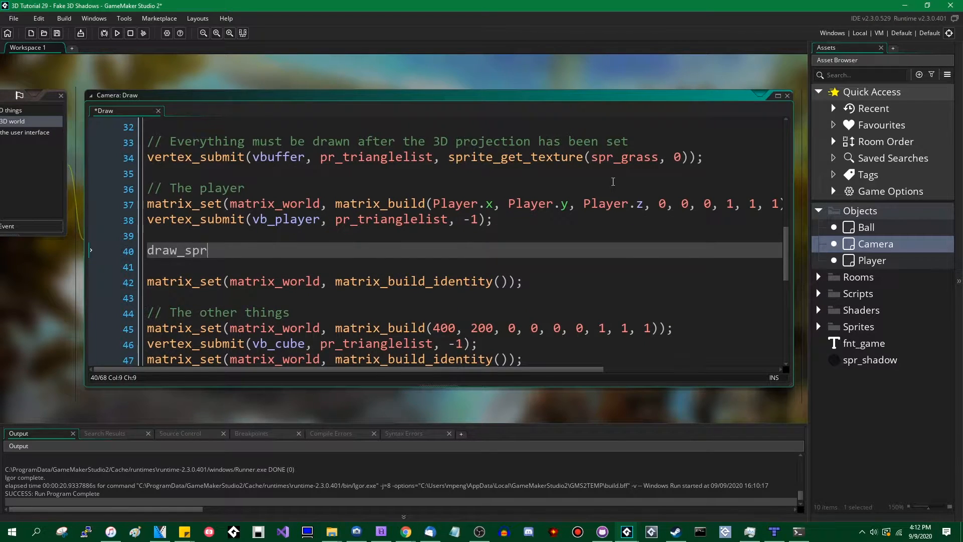
text(ite(spr_sha)
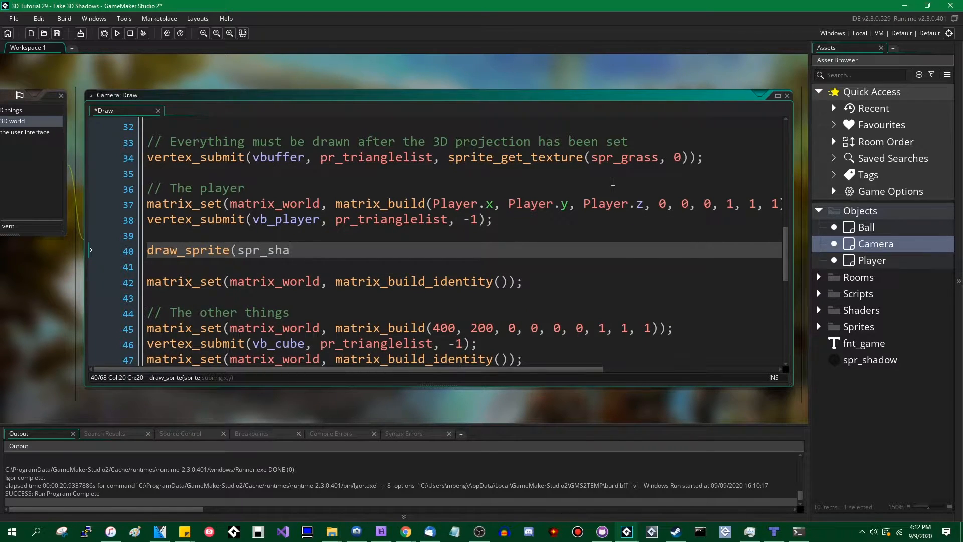
text(dow, 0,)
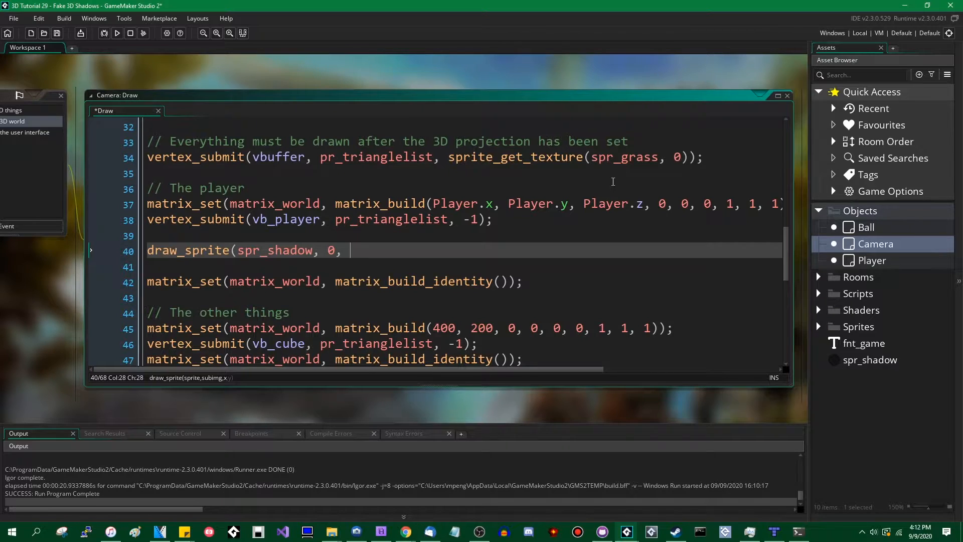
text(0, 0);)
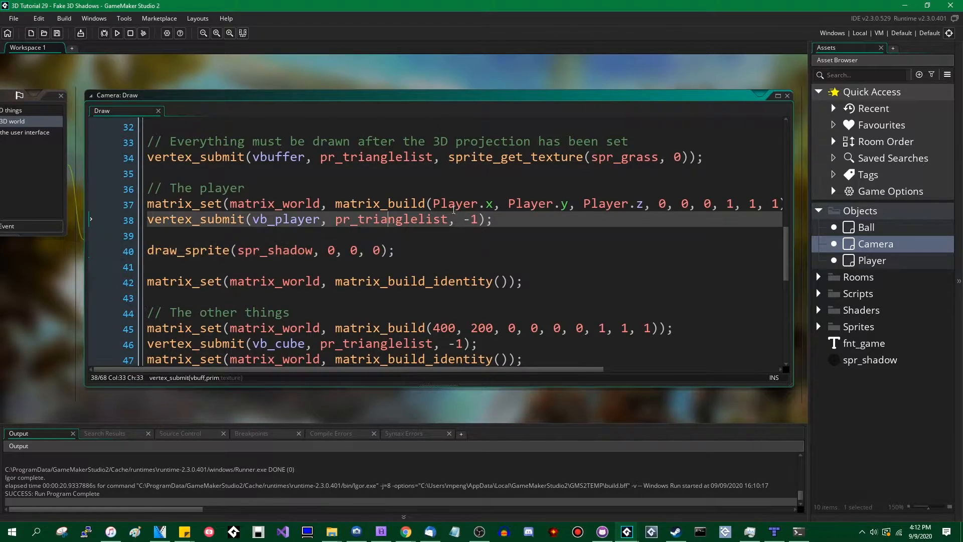
click(178, 203)
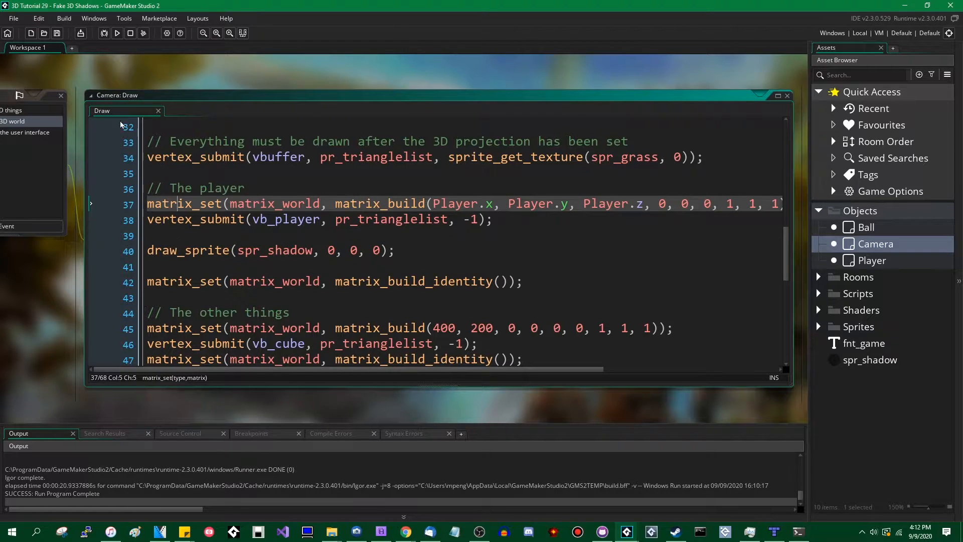
Step: Test-run the game, then add shader_reset(); beside the shadow sprite line
click(116, 33)
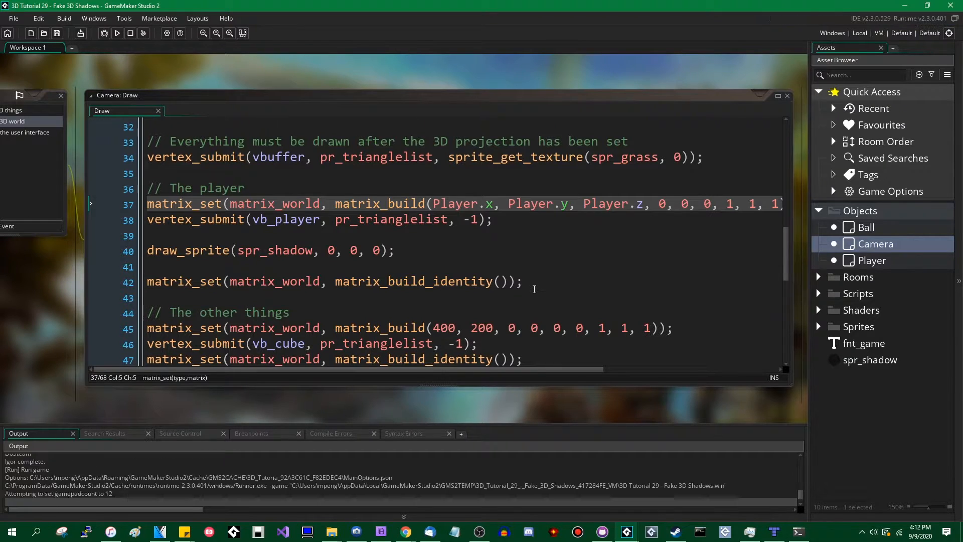
click(117, 33)
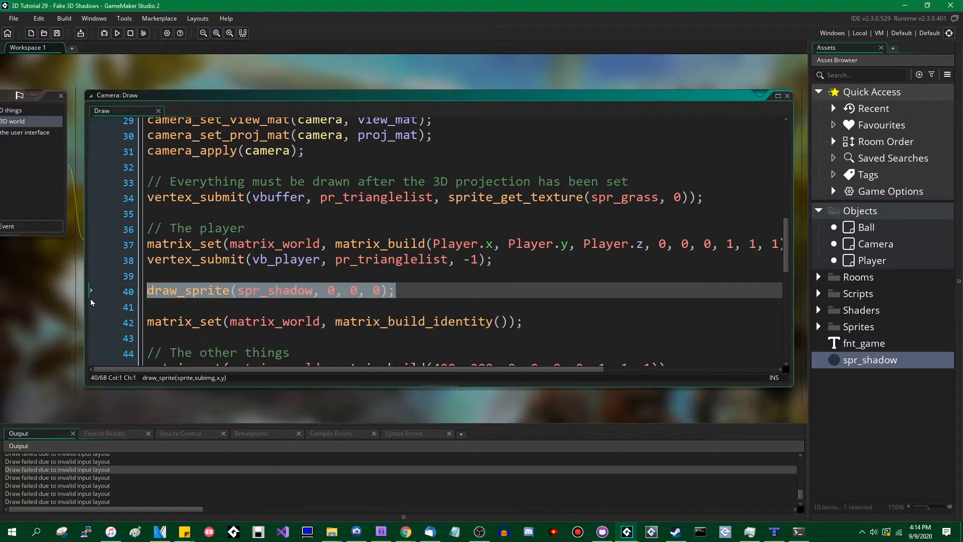
click(512, 285)
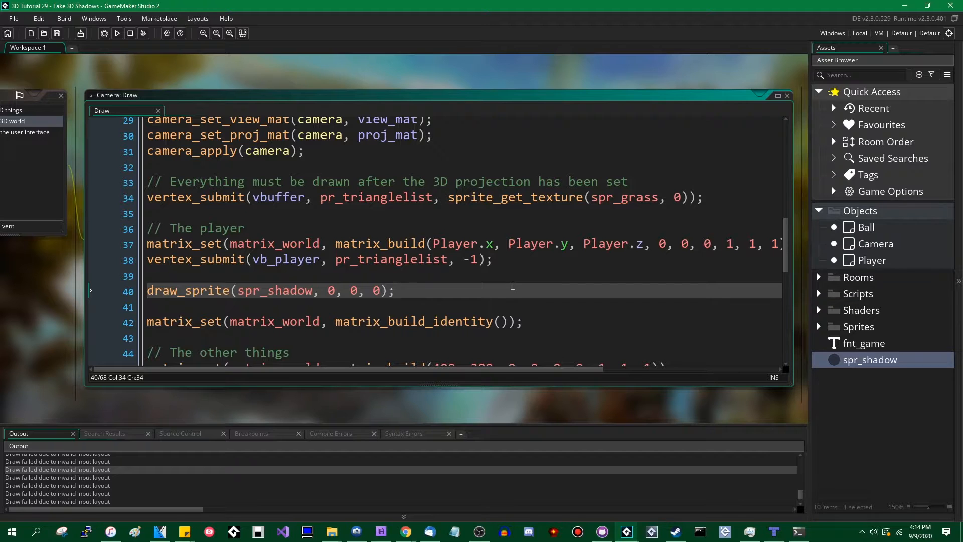
mouse_move(418, 282)
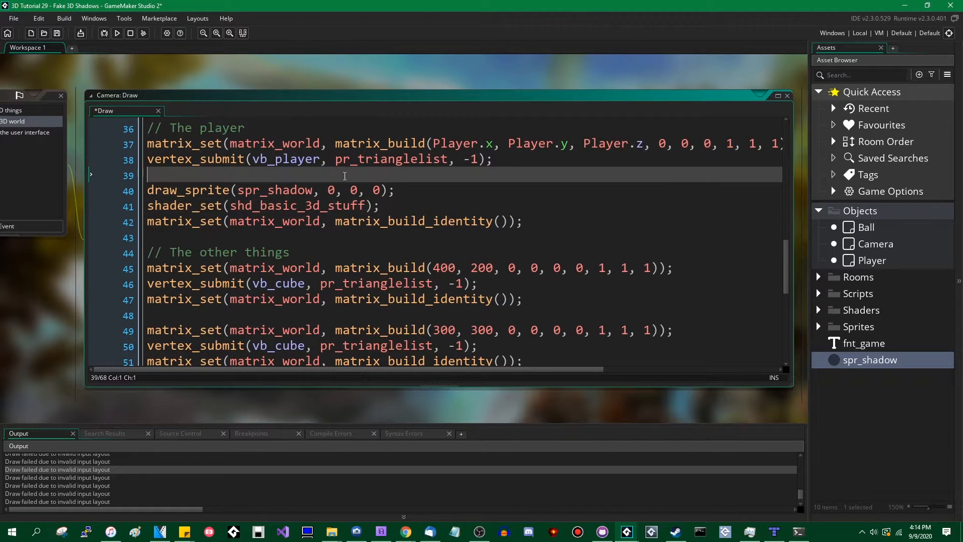
text(shader_reset();)
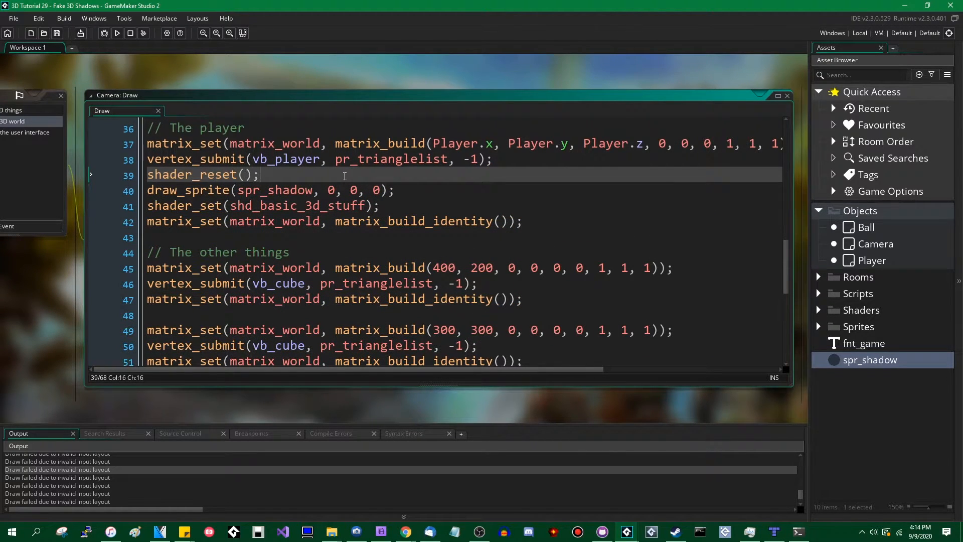
click(117, 33)
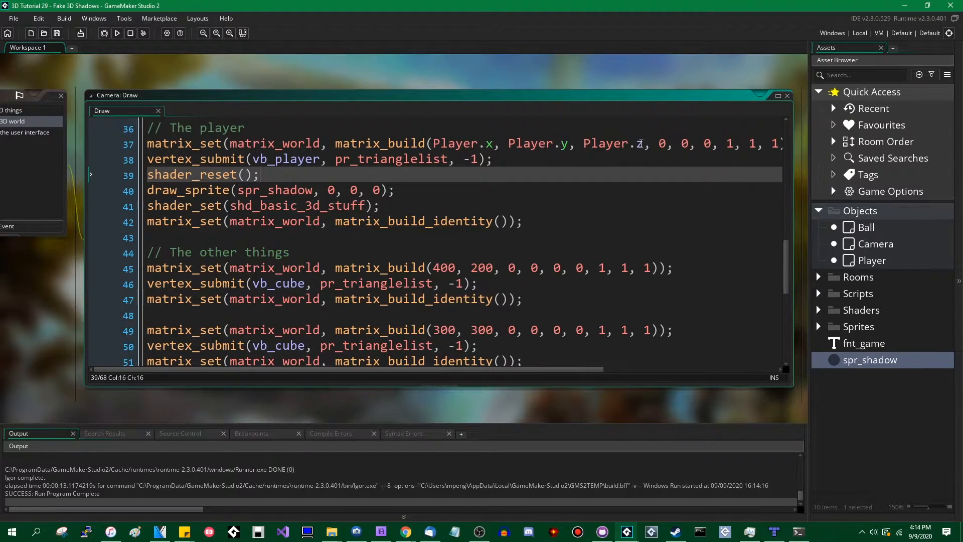
Step: Set matrix_world to matrix_build(Player.x, Player.y, Player.z + 1, ...) before draw_sprite and run
click(535, 143)
text(matrix_set(matrix_world, matrix_build(Player.x, Player.y, Player.z + 1, 0, 0, 0, 1, 1, 1));)
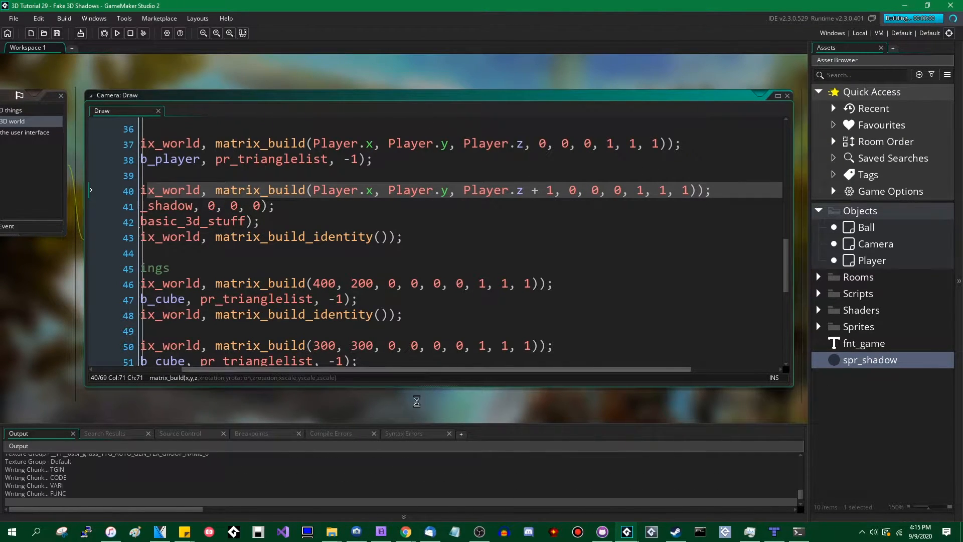
click(117, 34)
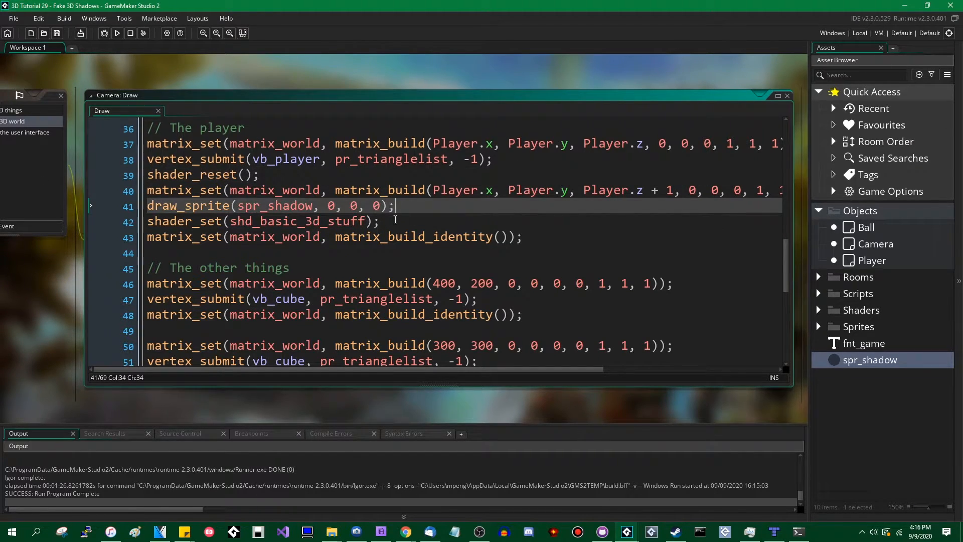
Step: In the Create event, add vb_shadow with vertex_begin, six vertex_add_point lines and vertex_end(vb_shadow)
click(307, 221)
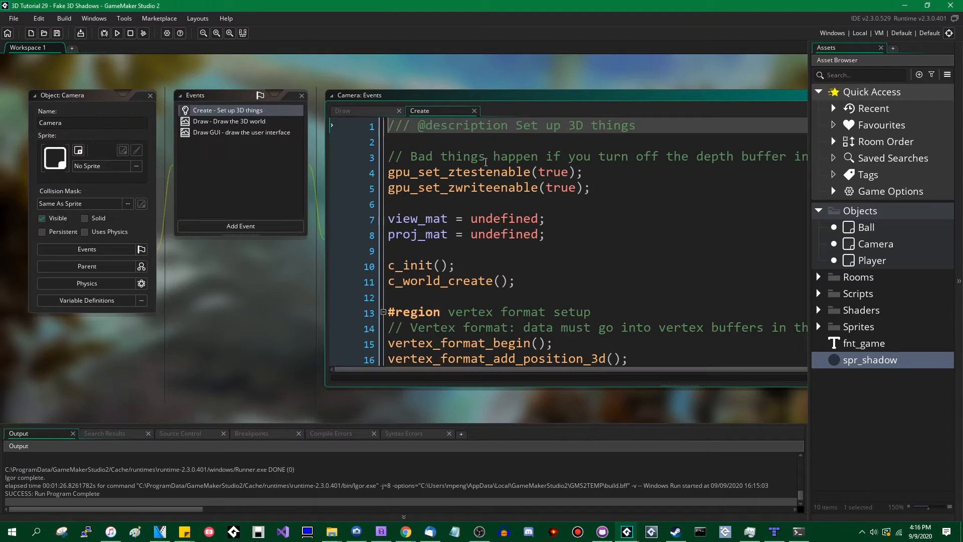
scroll(down, 3)
text(vb_shadow = vertex_create_buffer()
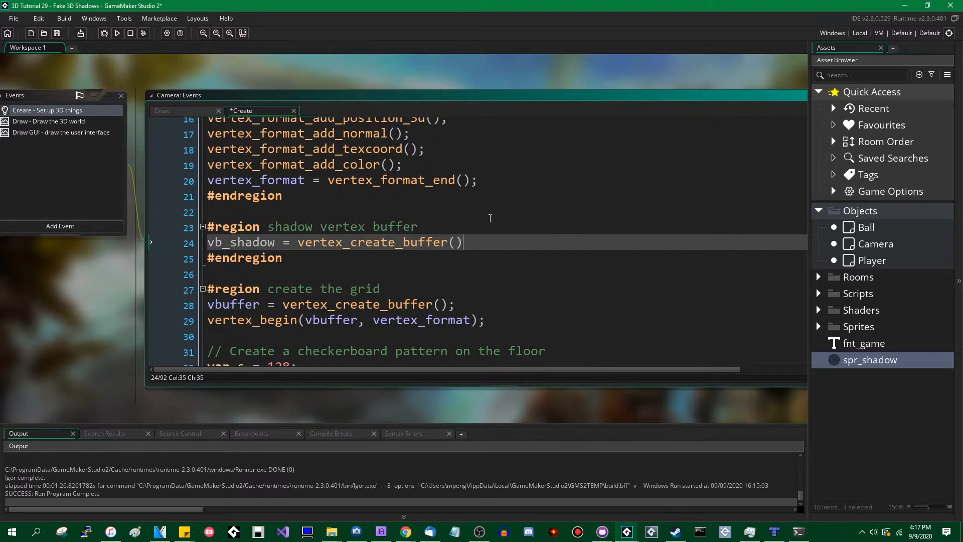
text(vertex_begin(vb_shadow, vert)
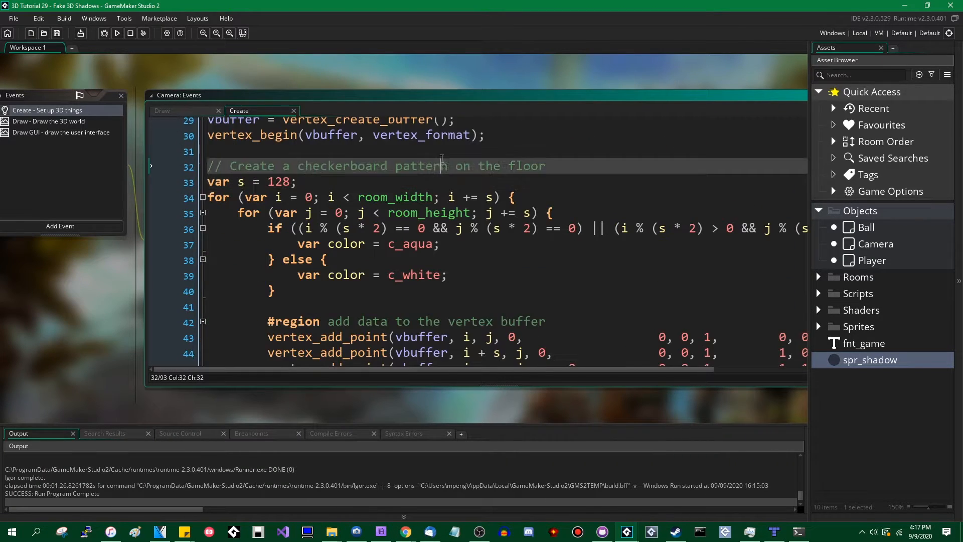
text(vertex_end()
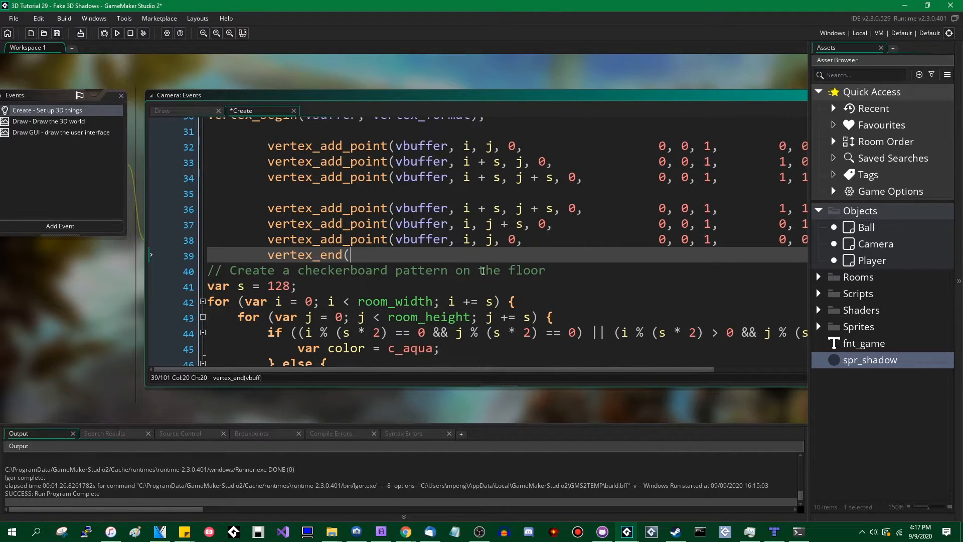
text(vb_shadow);)
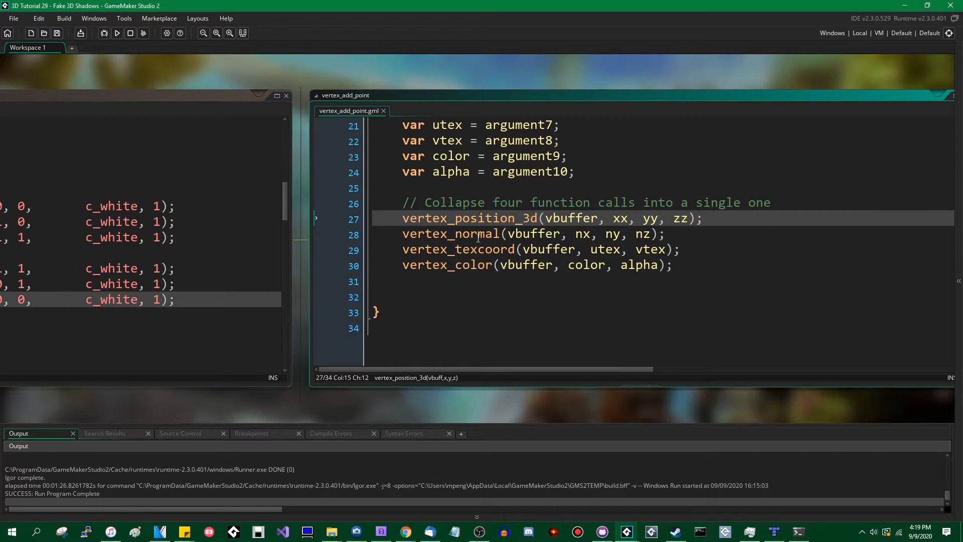
mouse_move(465, 315)
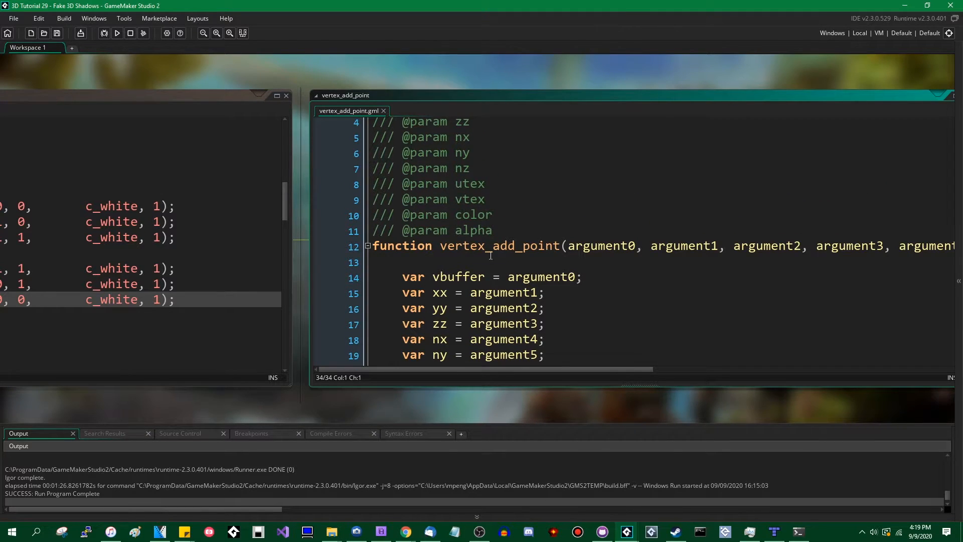
Step: Check vertex_add_point's arguments and delete the shader_reset and shader_set lines in Draw
scroll(down, 3)
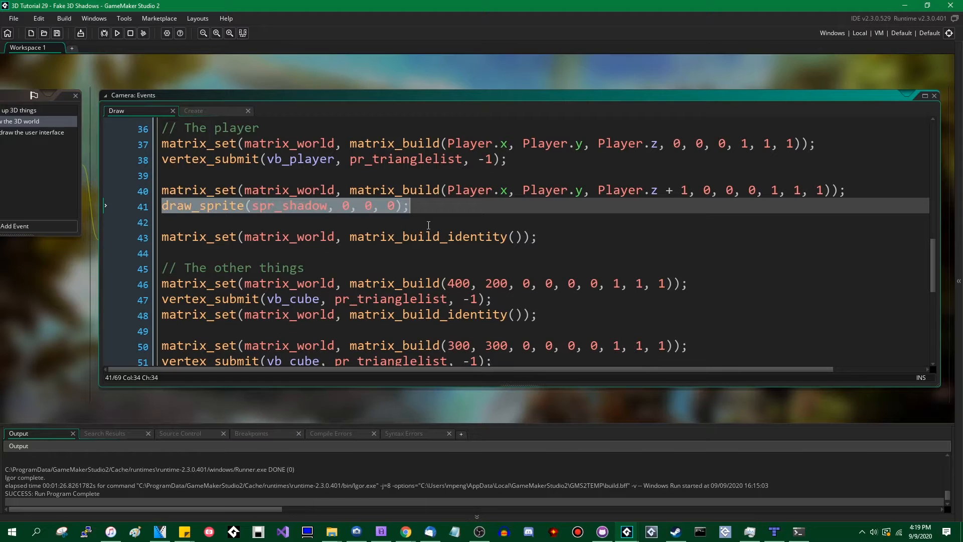
Step: Enter vertex_submit(vb_shadow, pr_trianglelist, sprite_get_texture(spr_shadow, 0)); on line 42
text(verte)
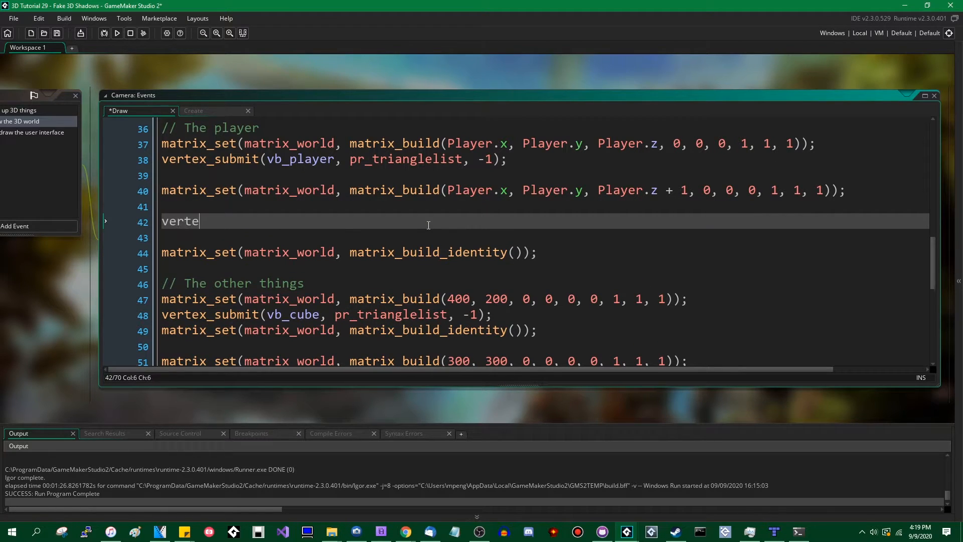
text(x_submit()
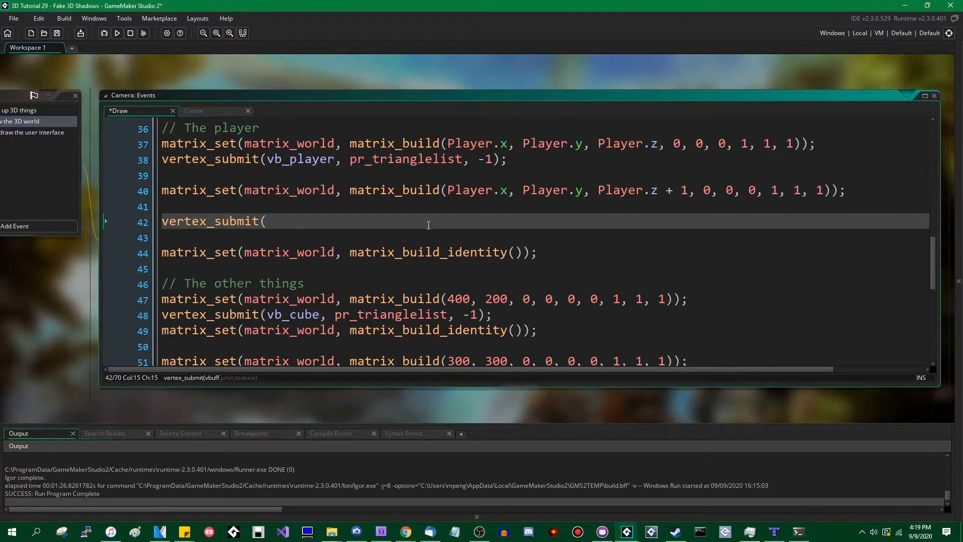
text(vb_shadow,)
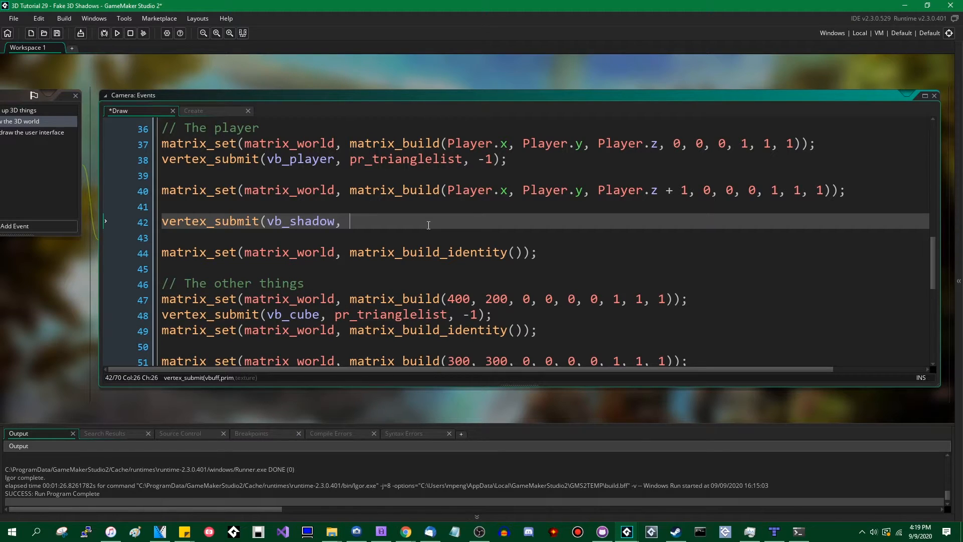
text(pr_triangle)
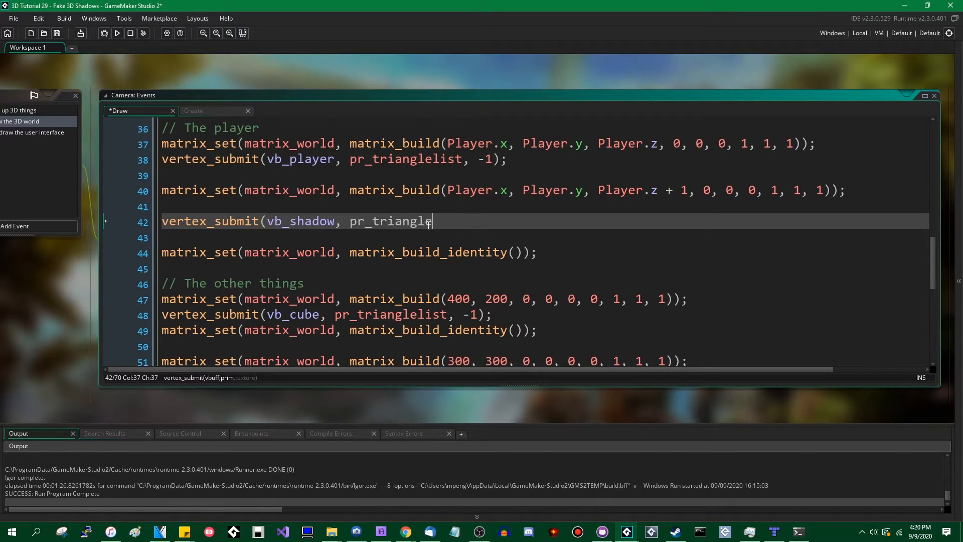
text(list, sprite_get)
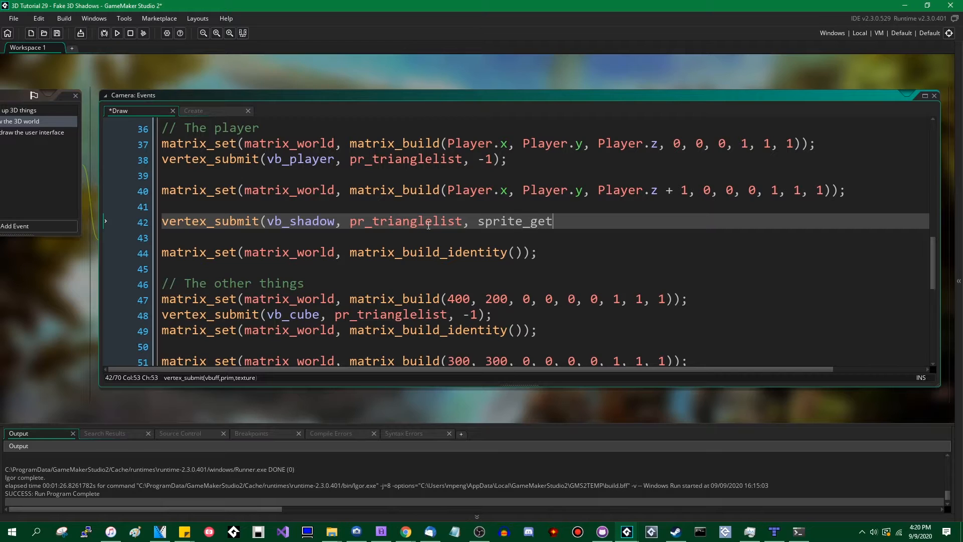
text(_texture(spr_)
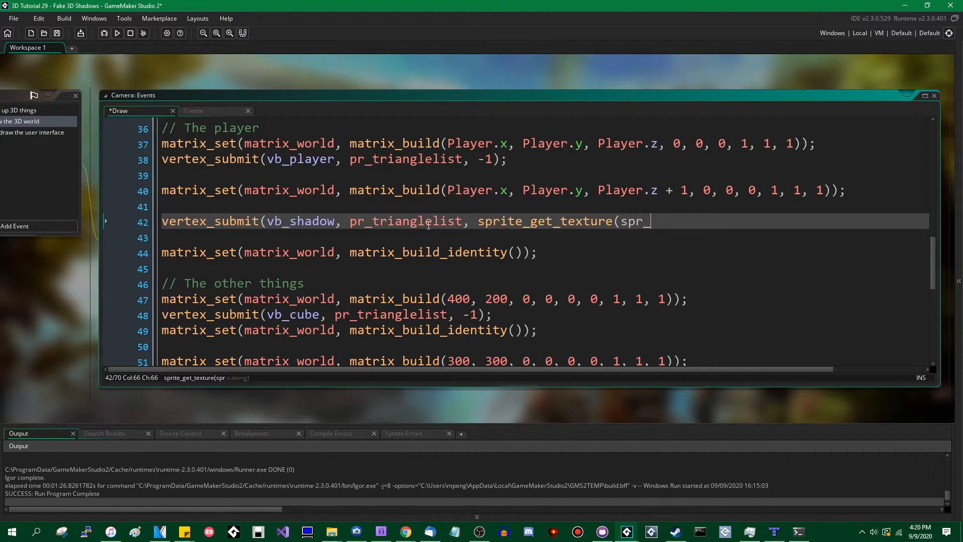
text(shadow, 0));)
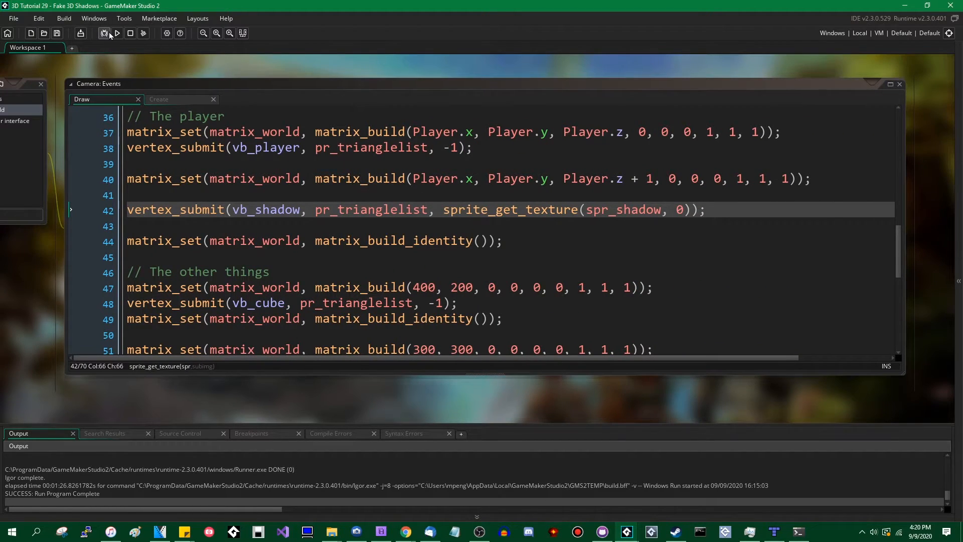
Step: Build and run the game to check the new textured vertex-buffer shadow
click(115, 33)
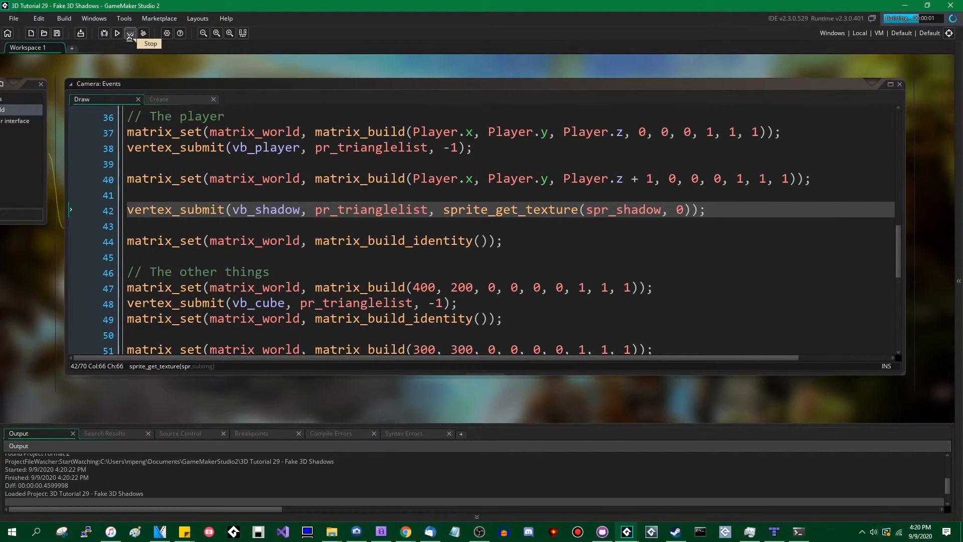
click(118, 33)
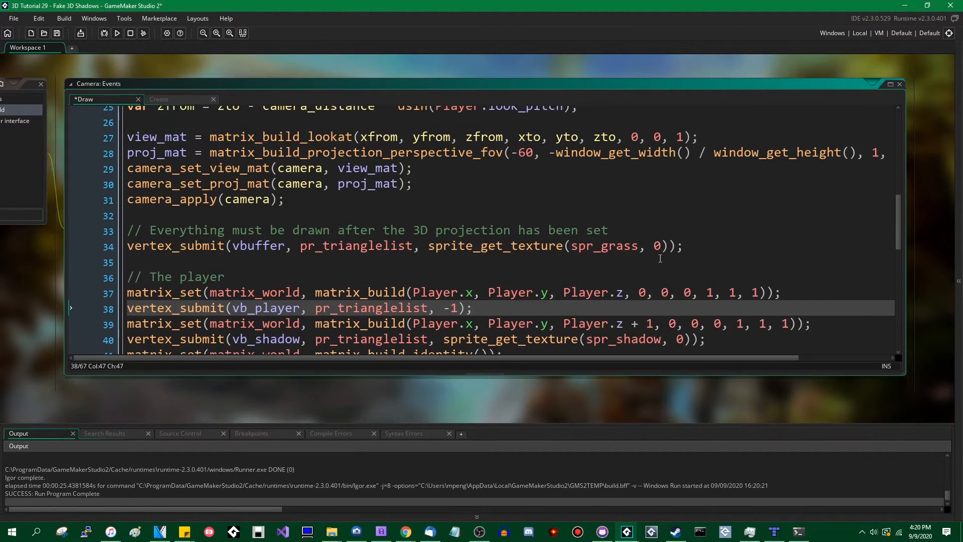
mouse_move(310, 258)
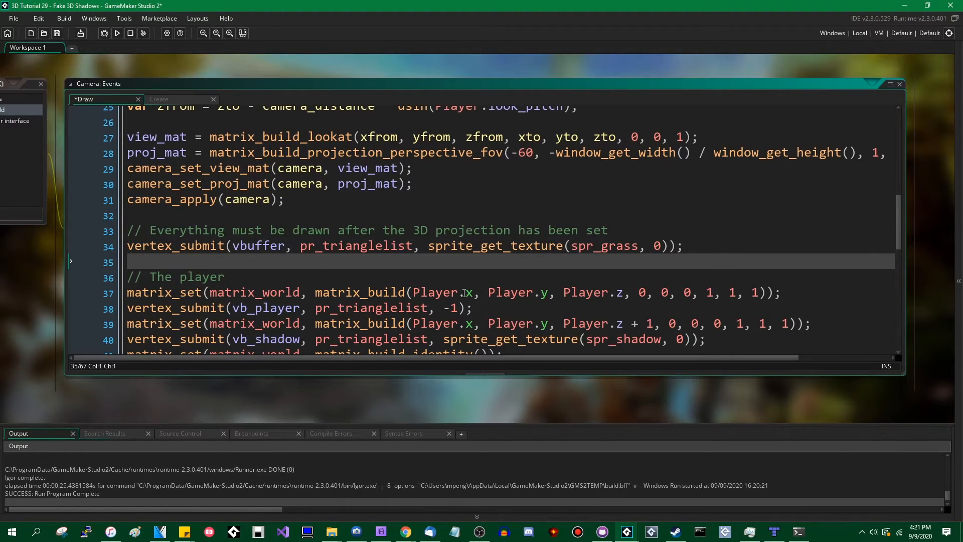
Step: Close the shadow vertex block with #endregion in Create and type 'tutorial contents'
scroll(down, 3)
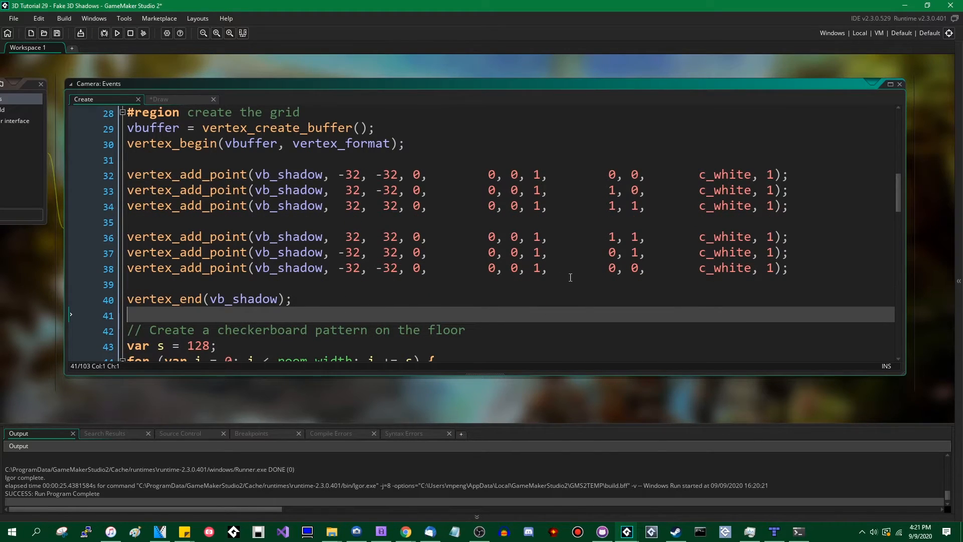
scroll(down, 3)
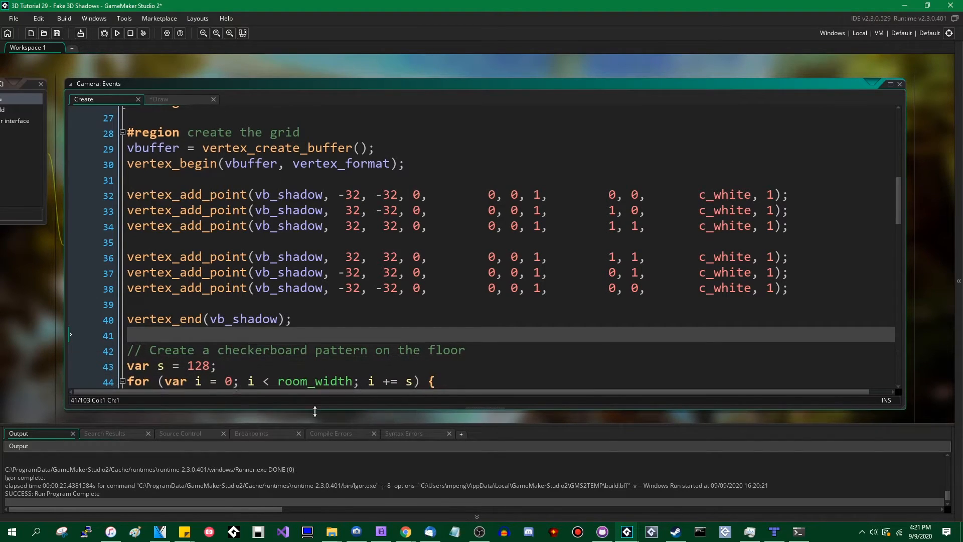
text(#)
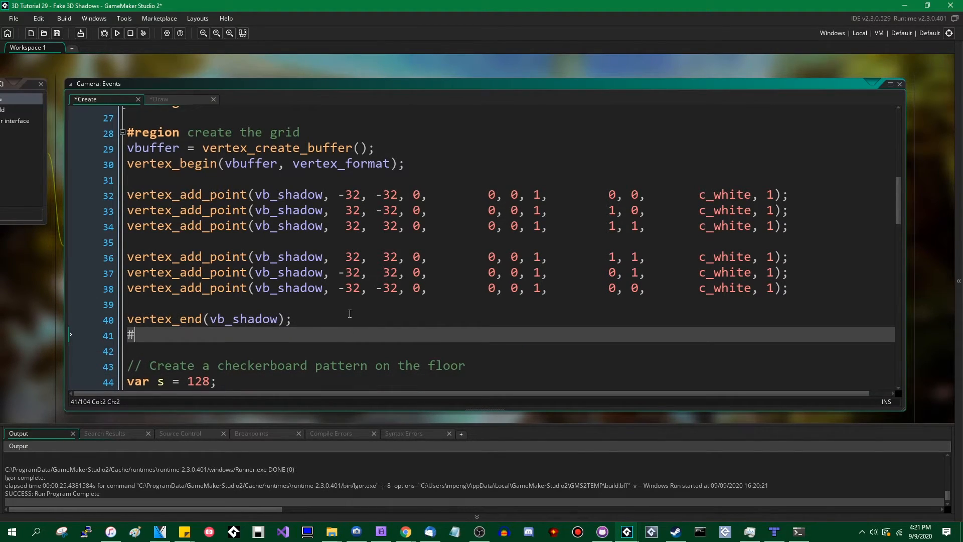
text(endregion)
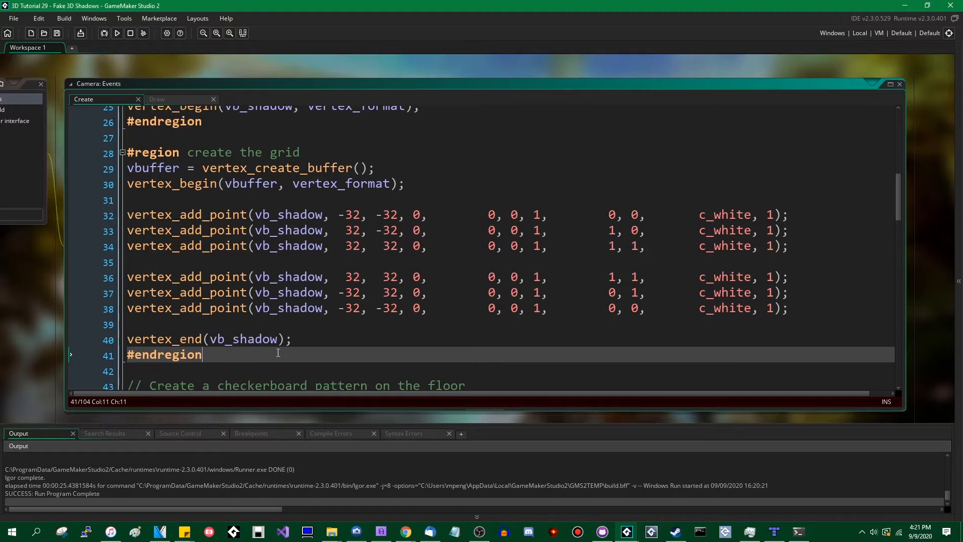
mouse_move(243, 354)
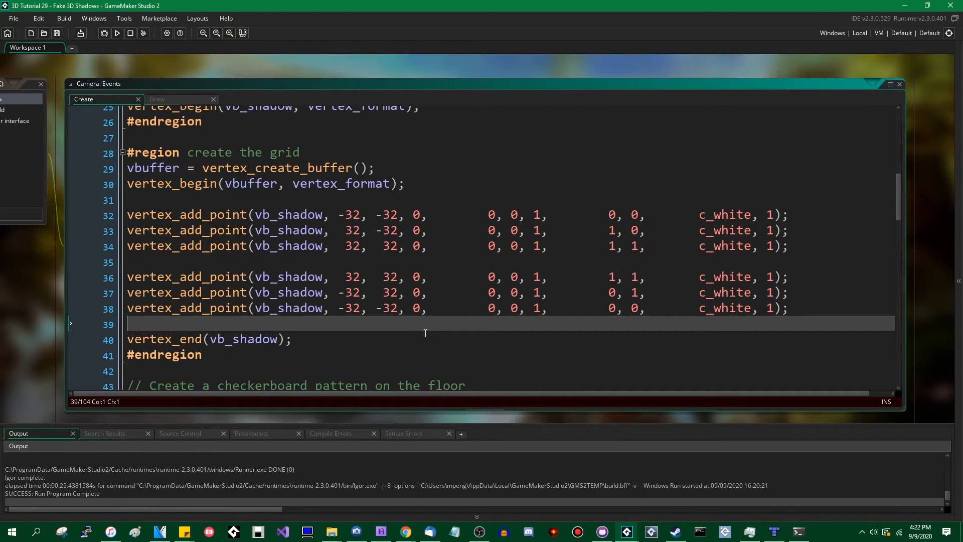
mouse_move(324, 255)
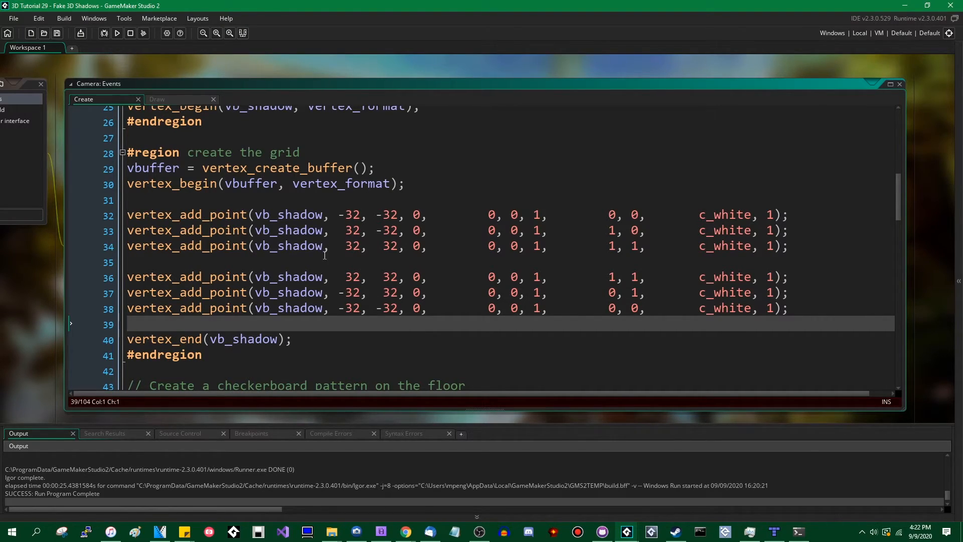
mouse_move(435, 402)
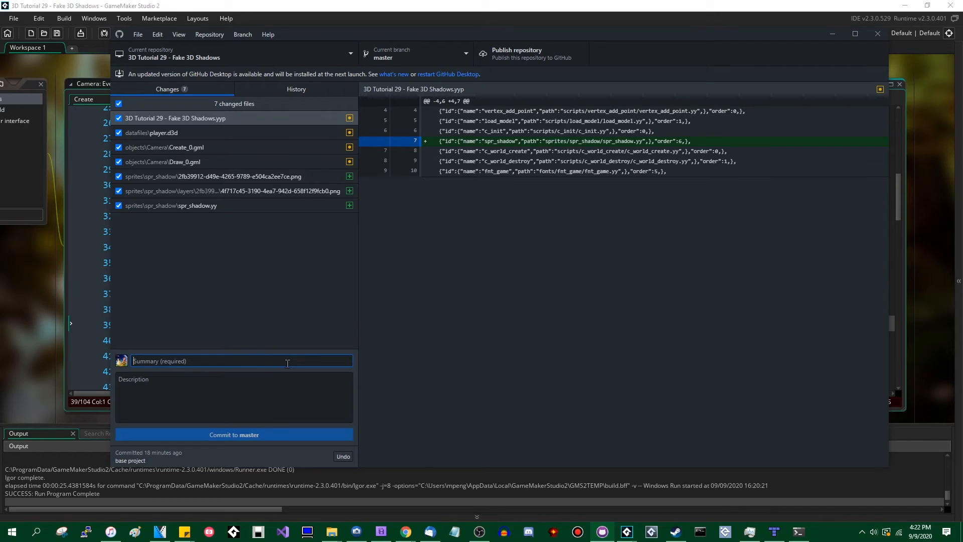
text(tutorial contents)
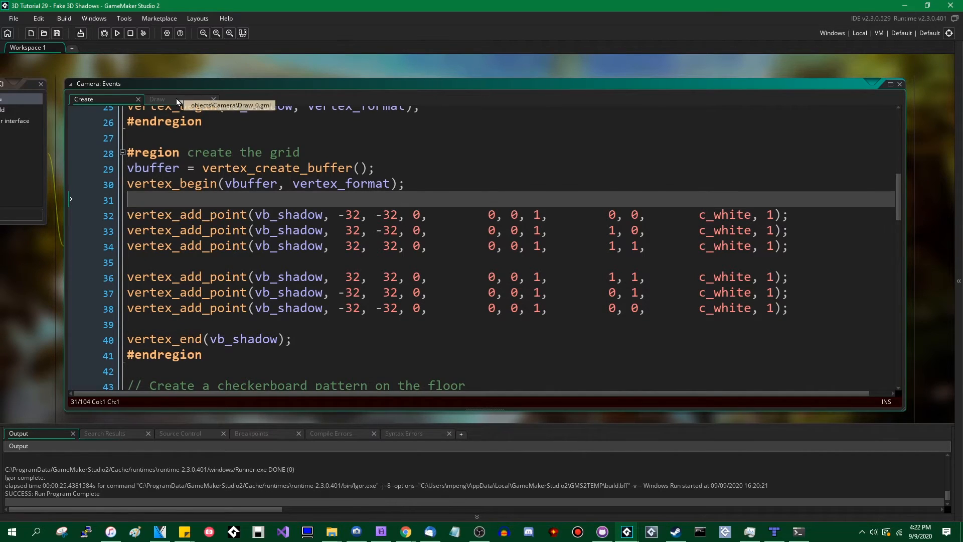
Step: Review the commented player, shadow and transform-reset code in Draw, then return to Create
click(157, 99)
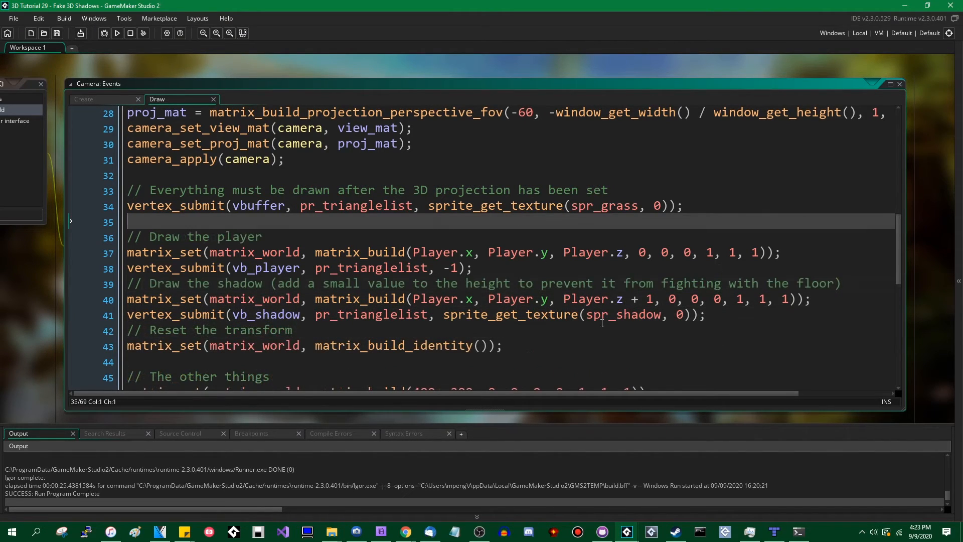
scroll(down, 3)
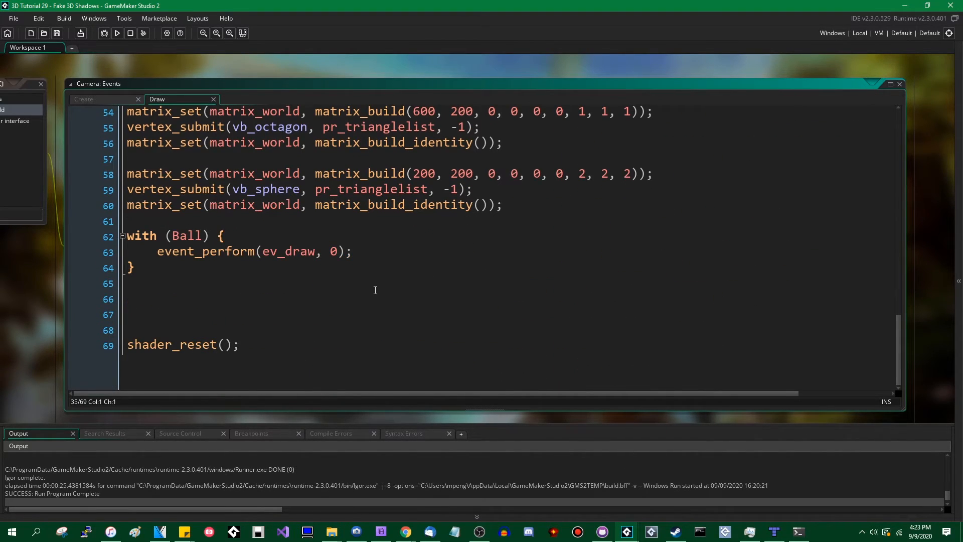
scroll(up, 3)
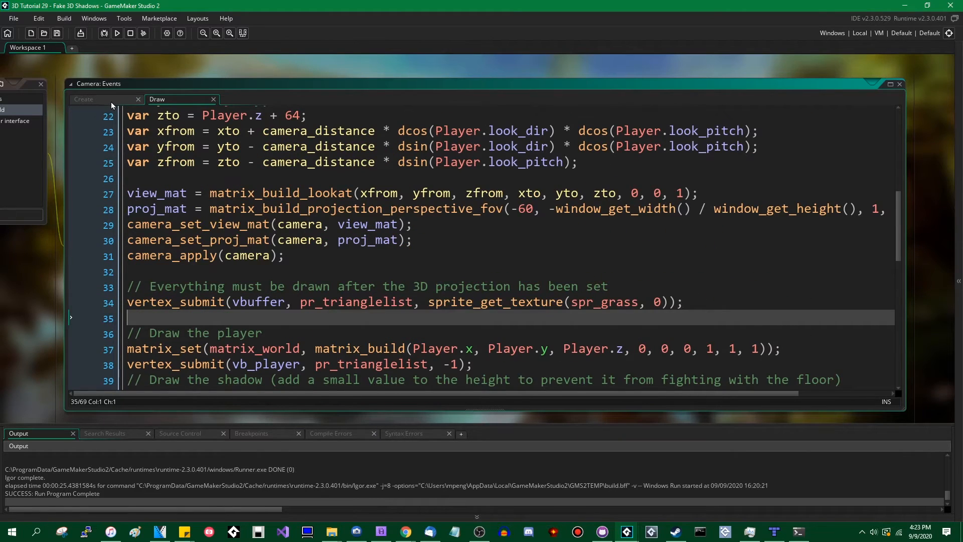
click(83, 99)
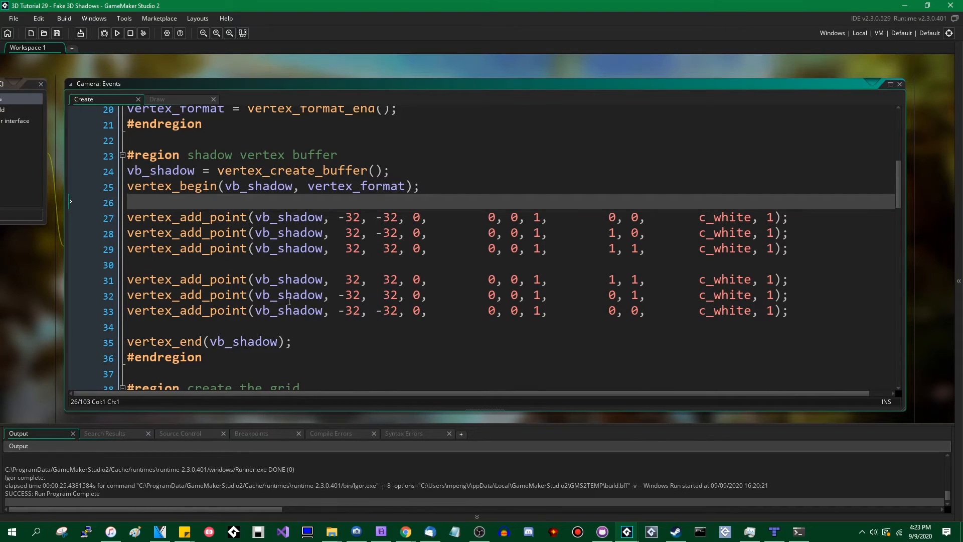
Step: Run the game with the shadow buffer and grid regions fixed
click(117, 33)
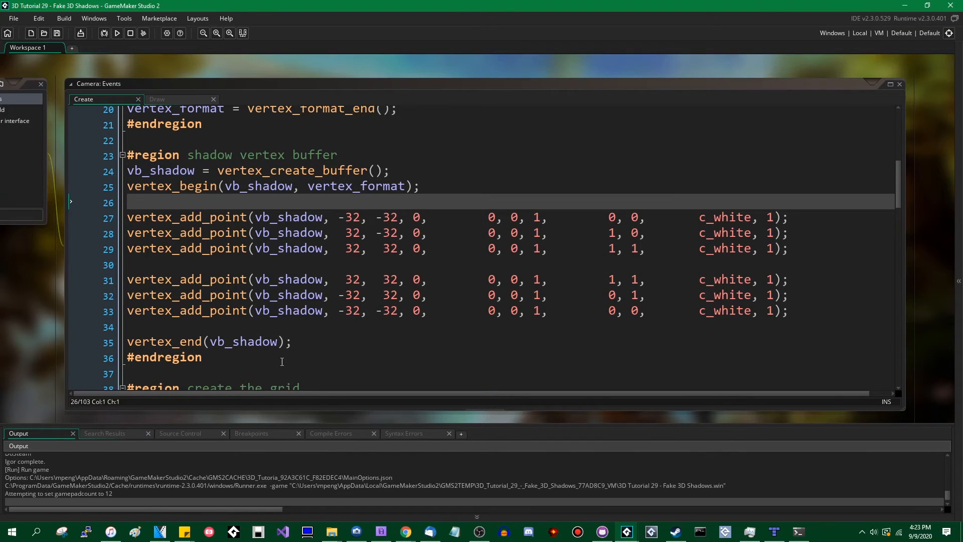
click(116, 34)
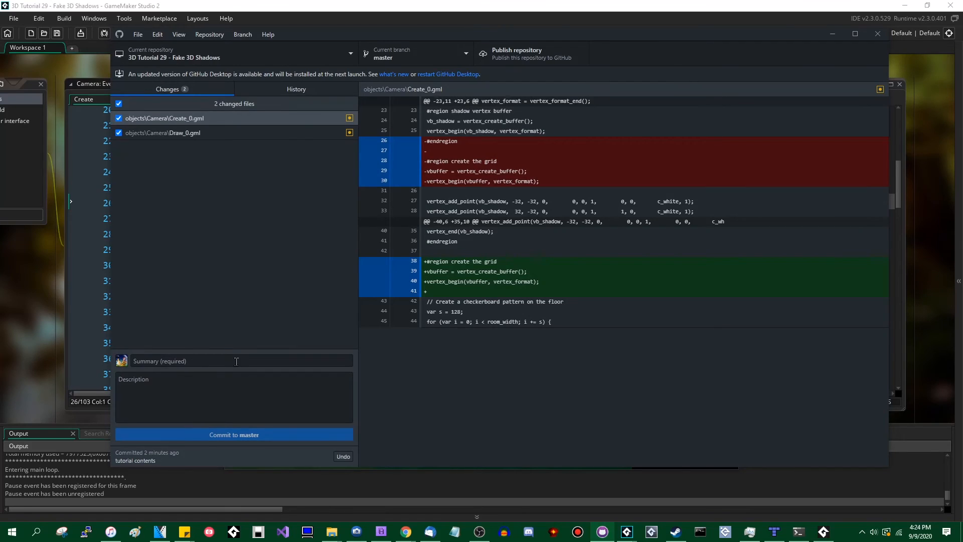
Step: Commit to master with summary 'fixed regions and added comments', then bring back the game
text(fixed regions and added comments)
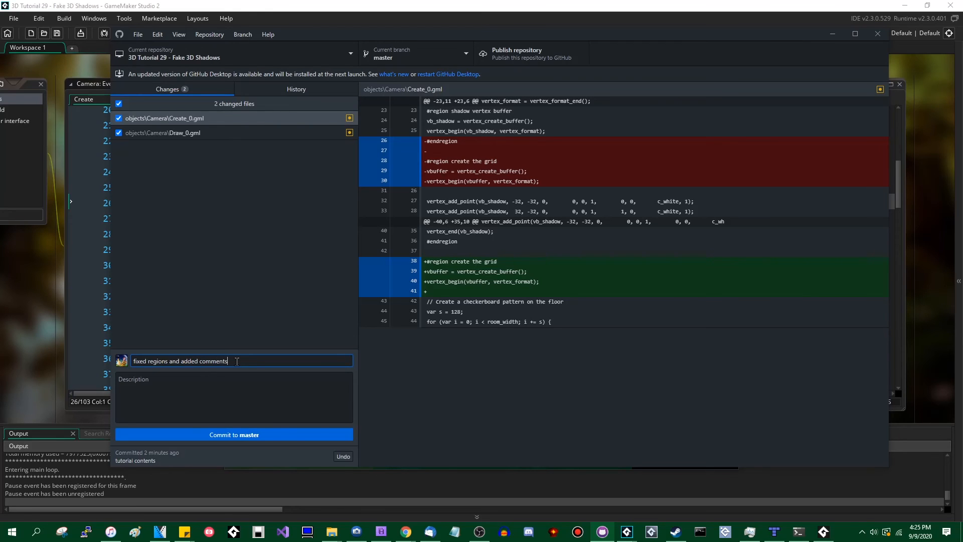
click(233, 435)
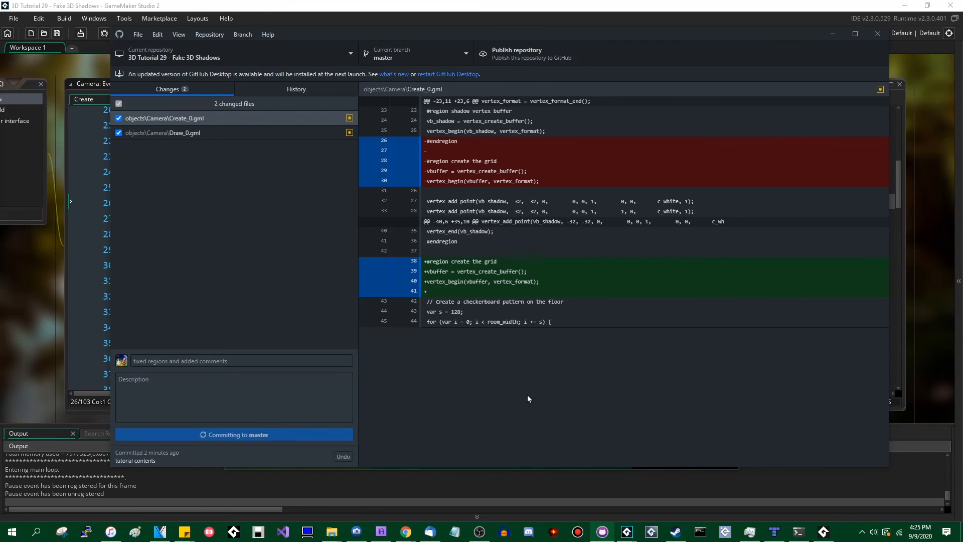
click(117, 33)
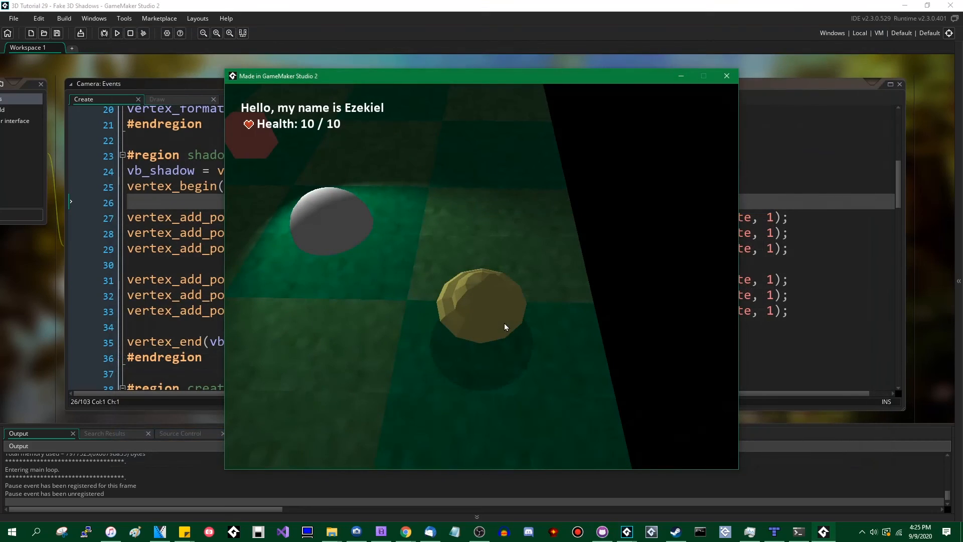